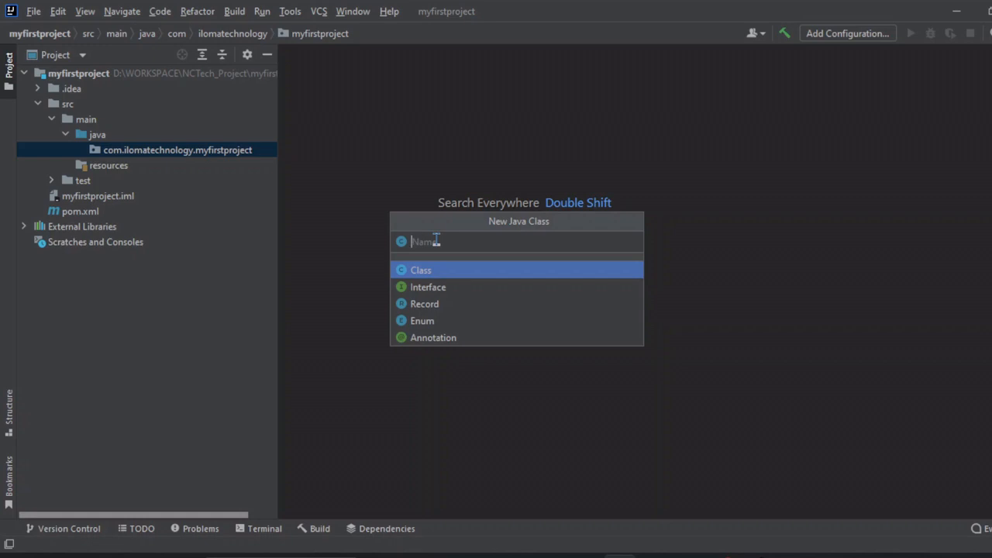
Step: Name the new Java class SwitchCaseExample
{"action": "type", "text": "Swit"}
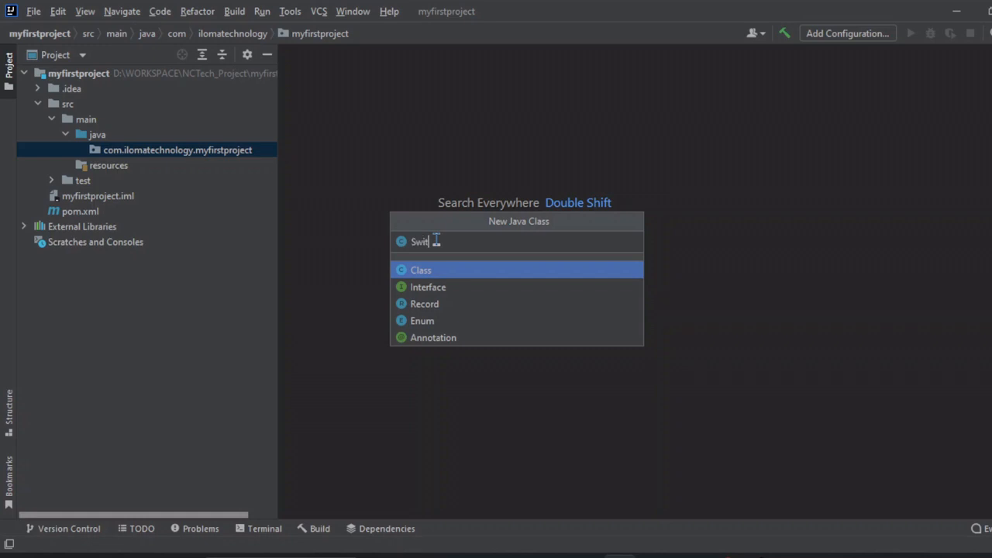
{"action": "type", "text": "chCase"}
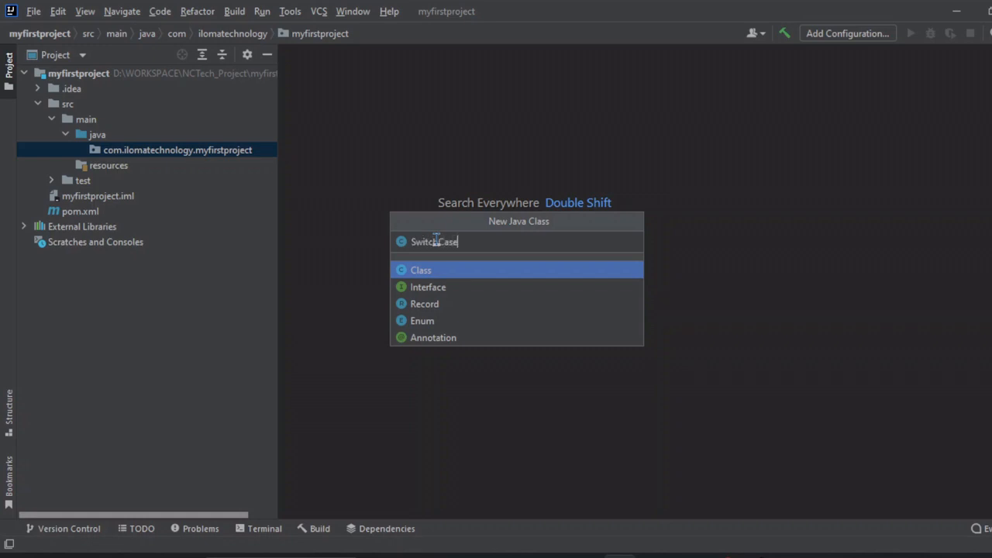
{"action": "type", "text": "Example"}
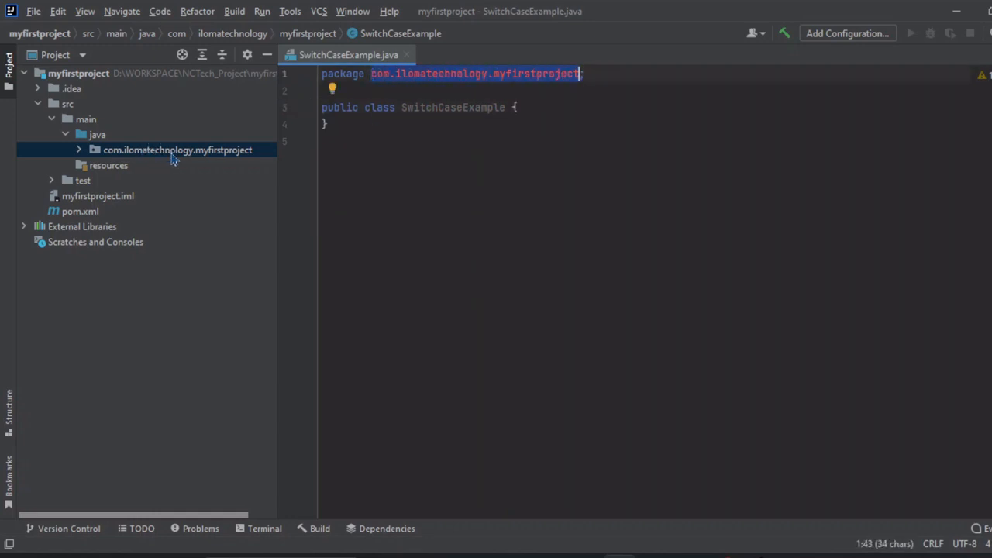
Step: Bring up New > Java Class on the package, then leave a blank line inside the class
{"action": "right_click", "coordinate": [177, 150]}
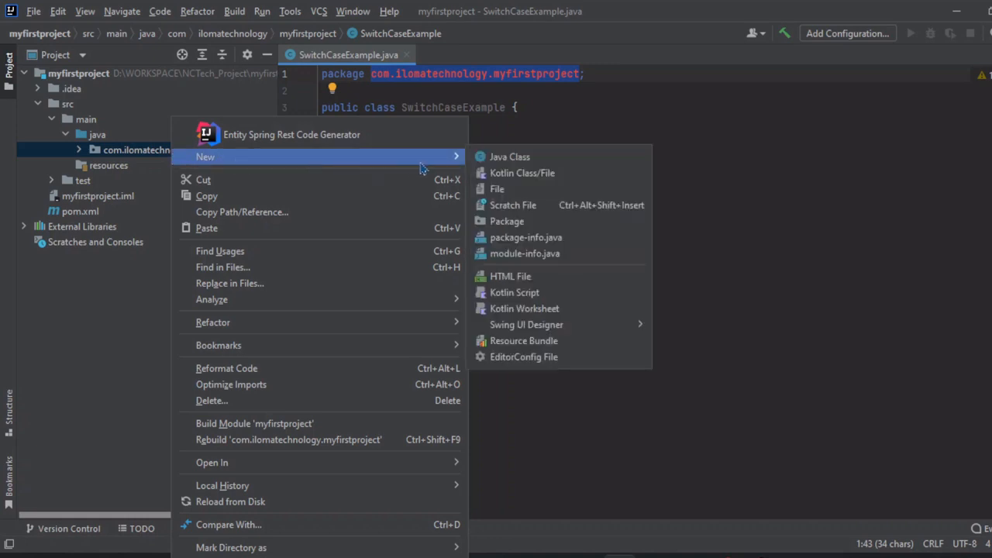
{"action": "mouse_move", "coordinate": [509, 156]}
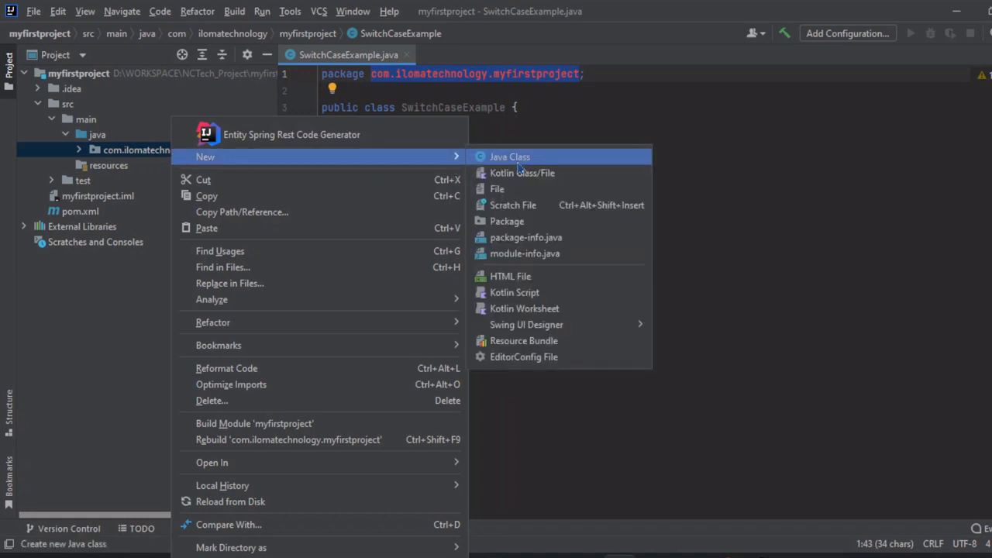
{"action": "left_click", "coordinate": [509, 157]}
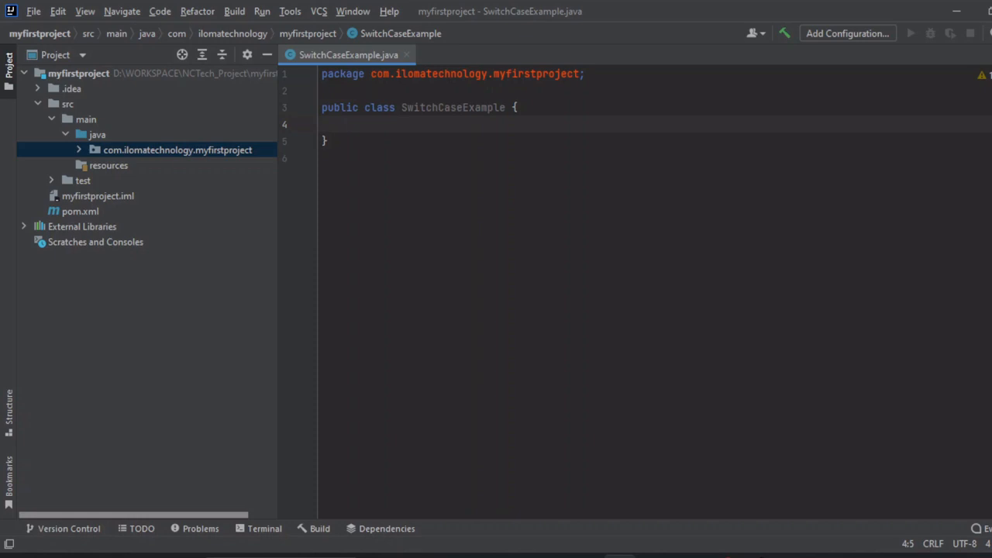
{"action": "double_click", "coordinate": [452, 107]}
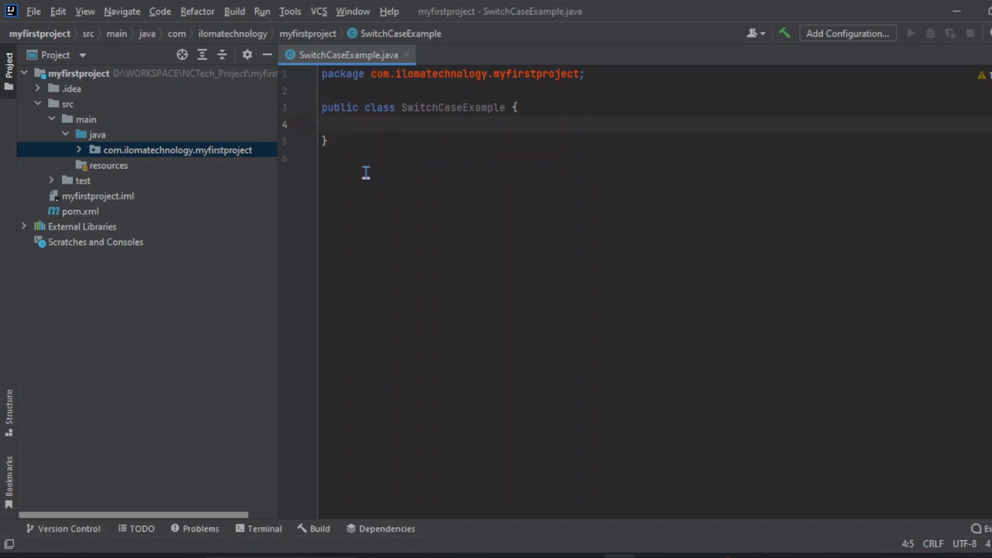
{"action": "left_click", "coordinate": [345, 124]}
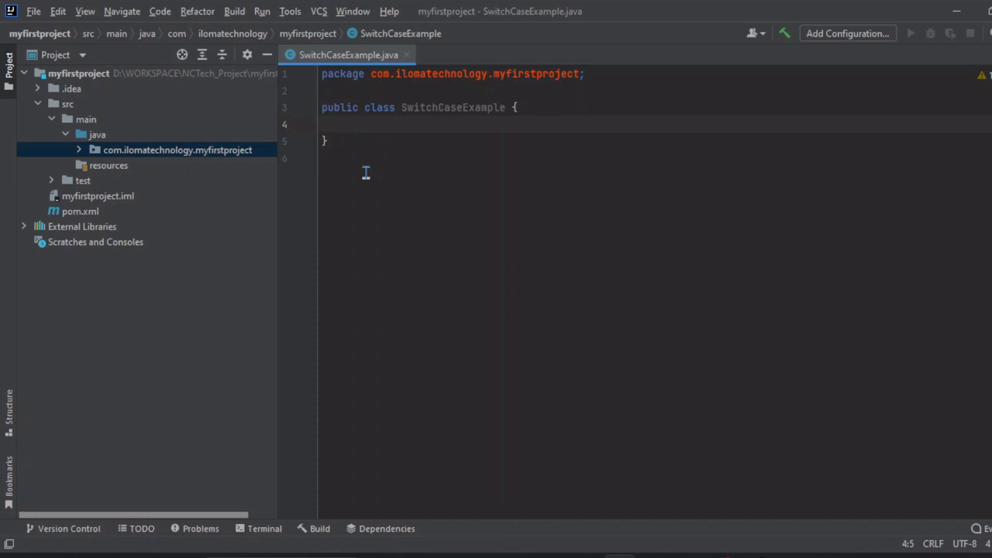
Step: Type main and accept the public static void main(String[] args) completion
{"action": "type", "text": "main"}
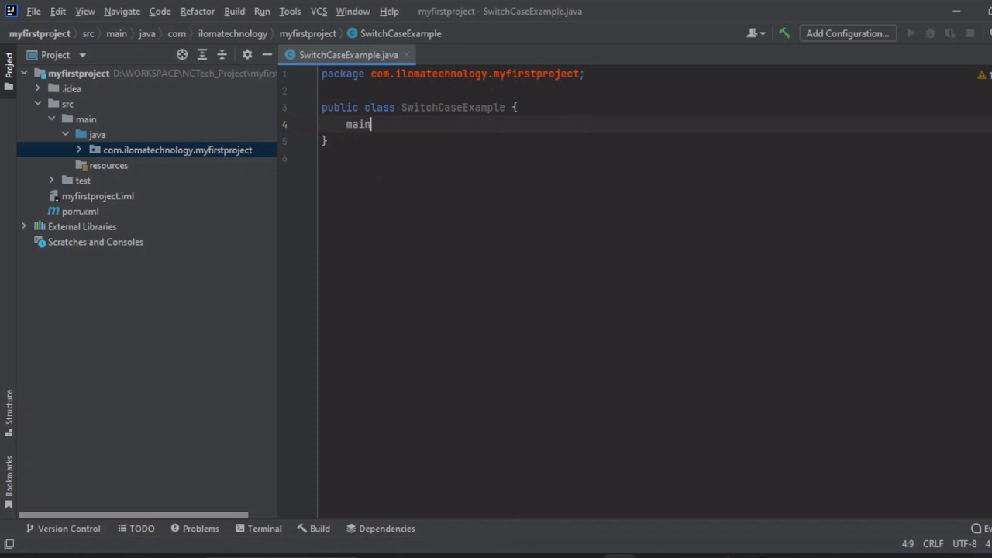
{"action": "type", "text": "main"}
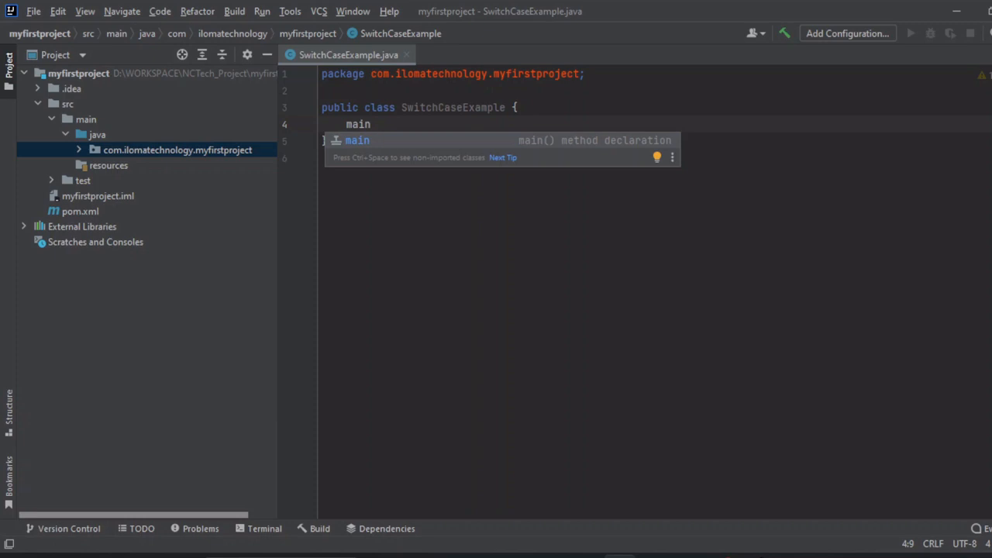
{"action": "mouse_move", "coordinate": [533, 152]}
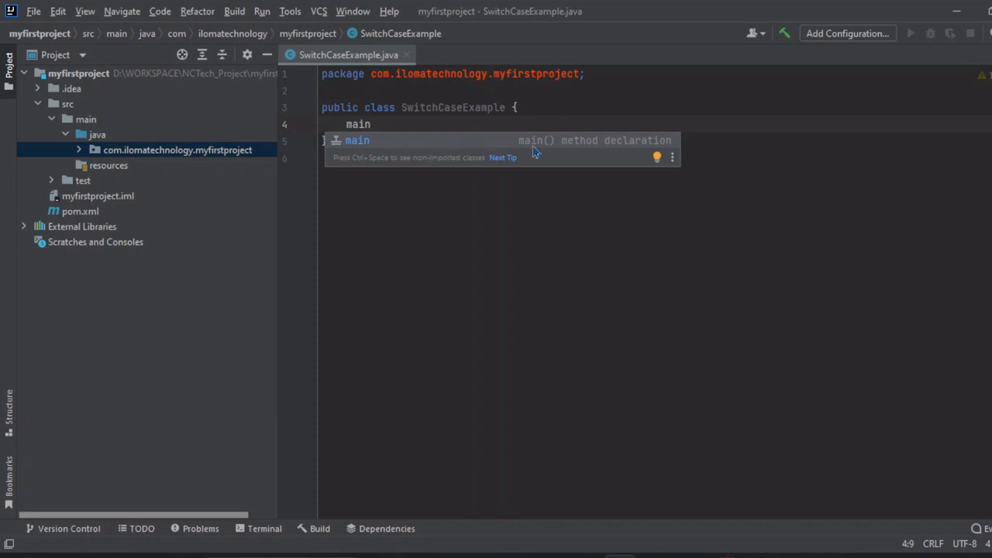
{"action": "mouse_move", "coordinate": [643, 149]}
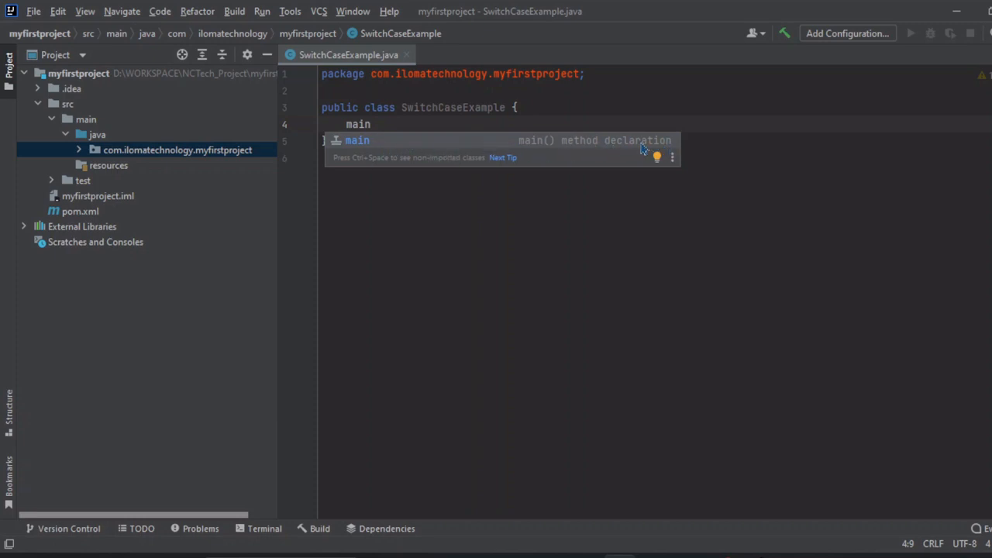
{"action": "mouse_move", "coordinate": [442, 148]}
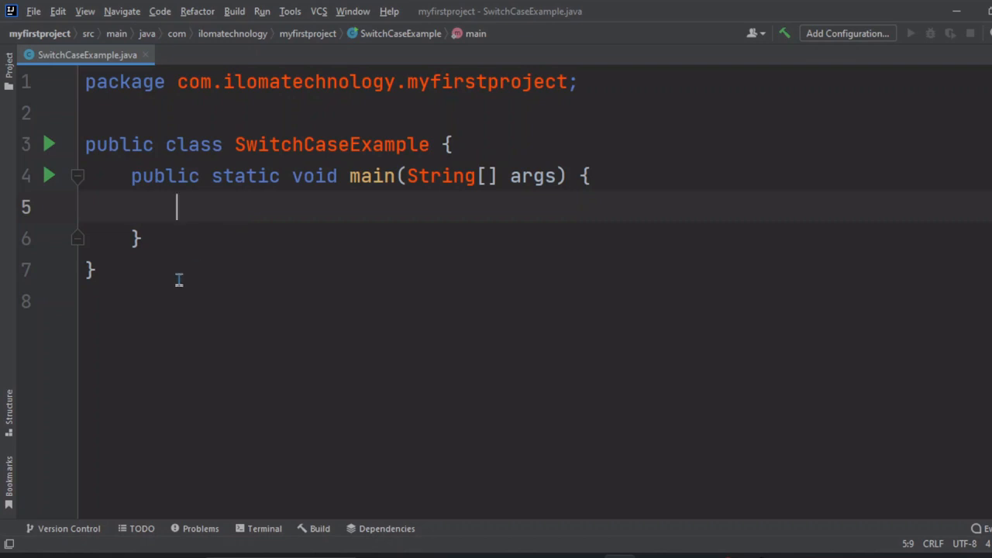
{"action": "key", "text": "ctrl+a"}
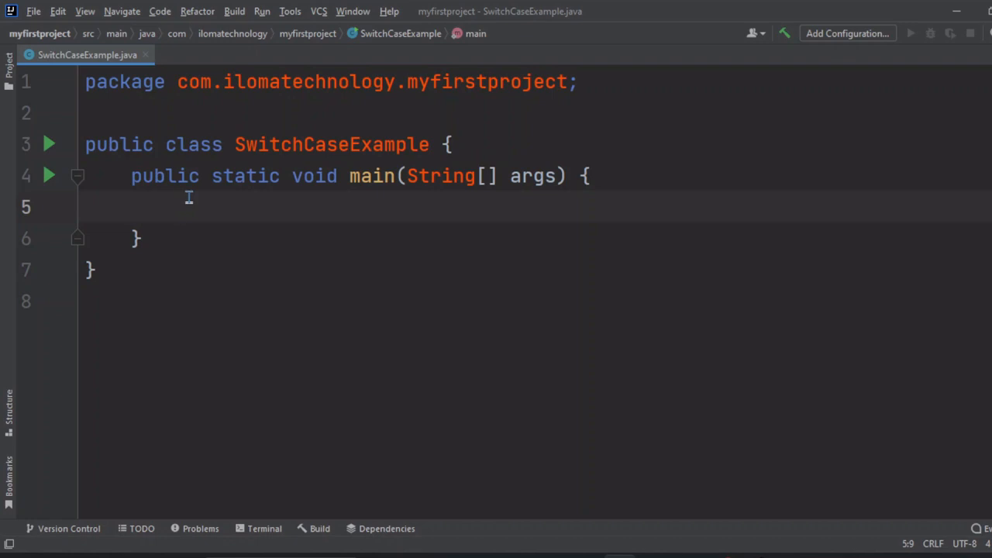
{"action": "type", "text": "sout"}
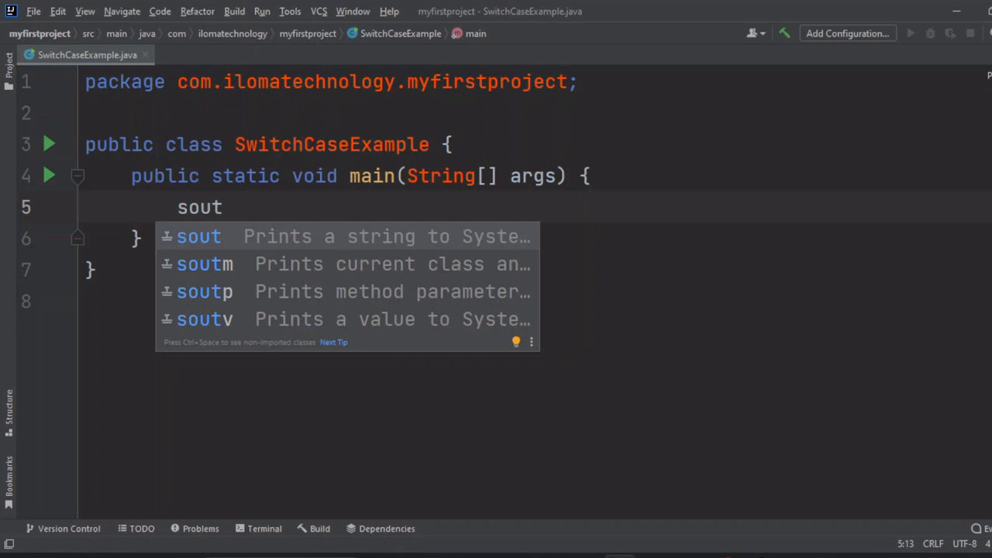
{"action": "mouse_move", "coordinate": [316, 248]}
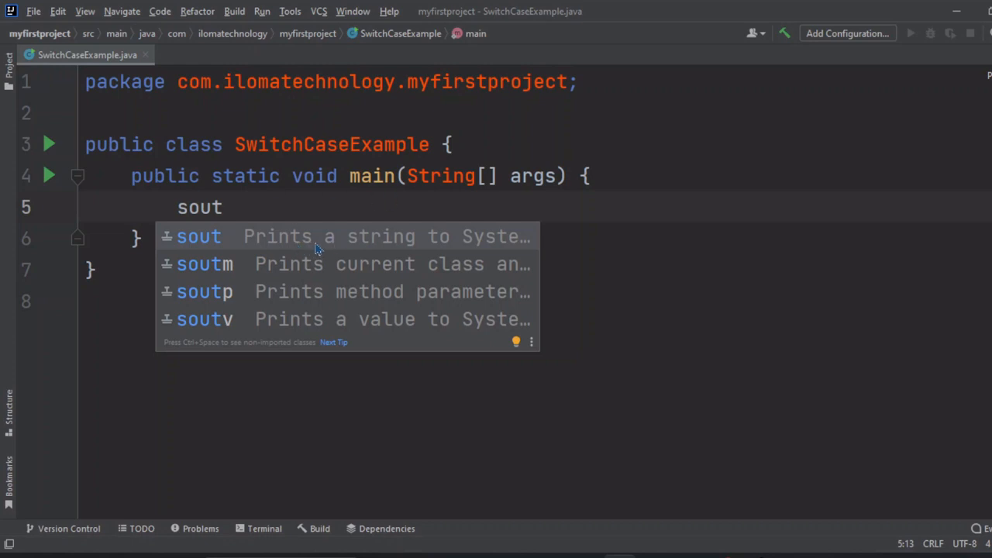
{"action": "mouse_move", "coordinate": [509, 249]}
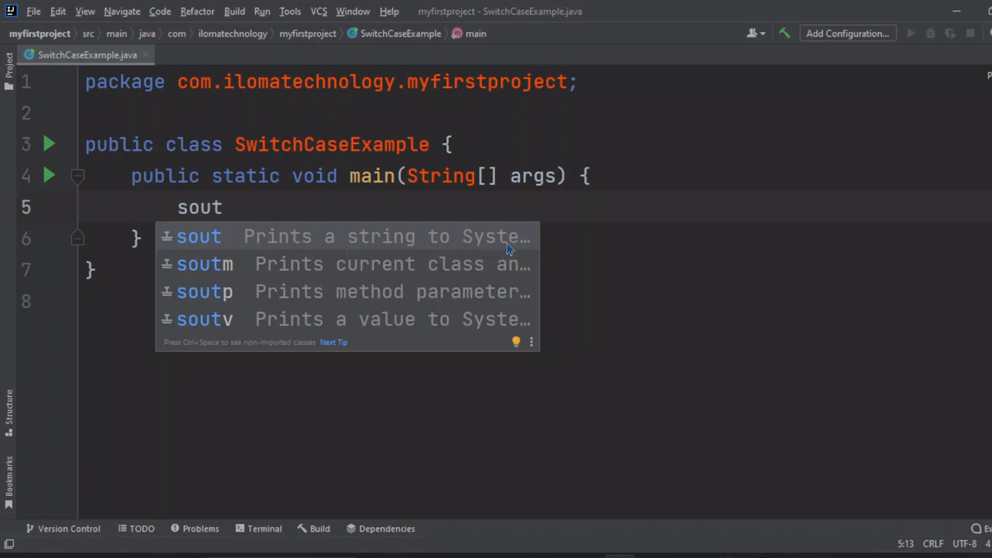
{"action": "mouse_move", "coordinate": [533, 247]}
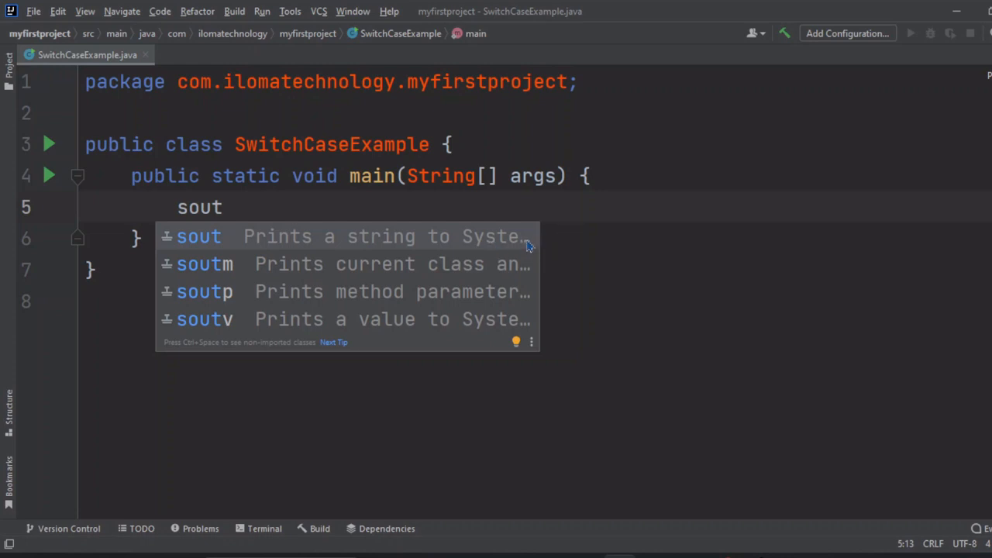
{"action": "mouse_move", "coordinate": [523, 246]}
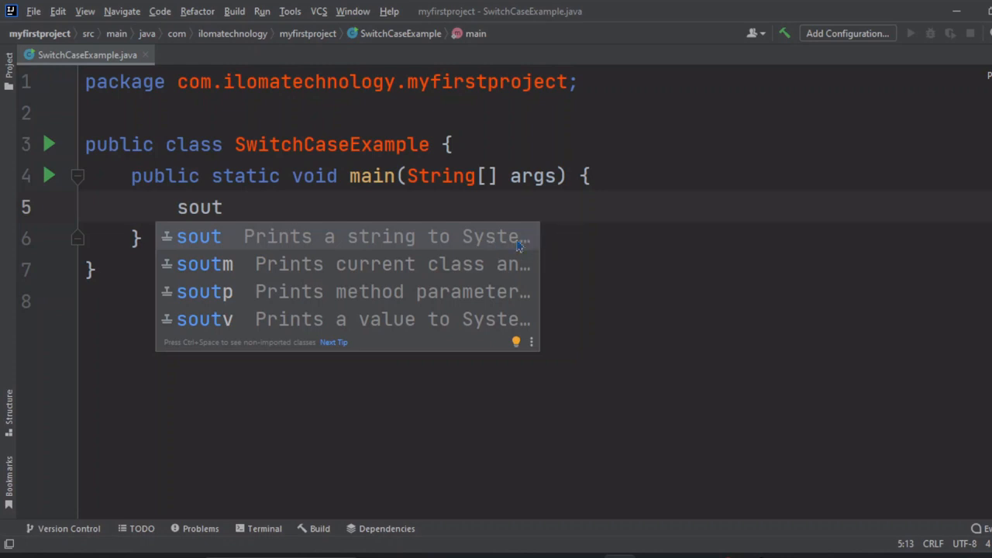
{"action": "mouse_move", "coordinate": [282, 206]}
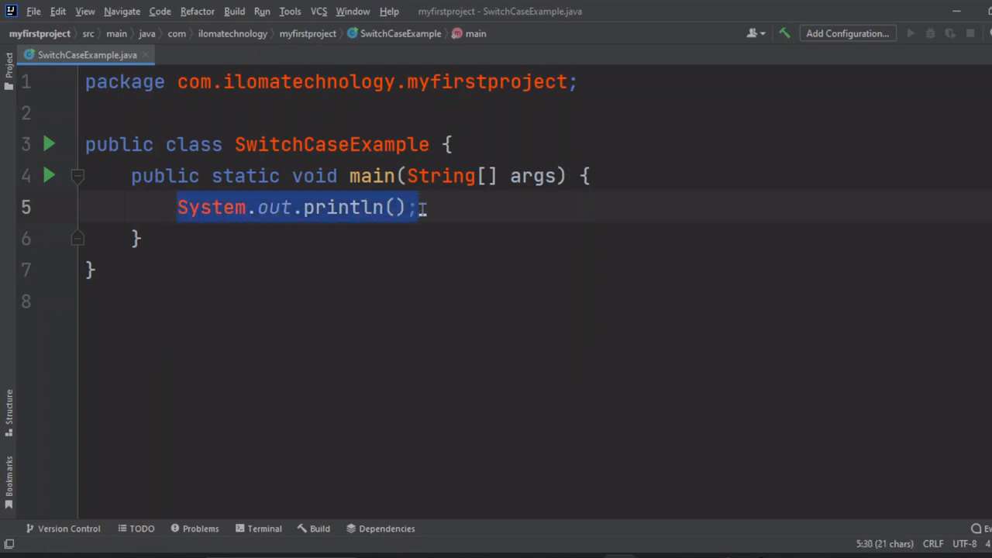
{"action": "key", "text": "Delete"}
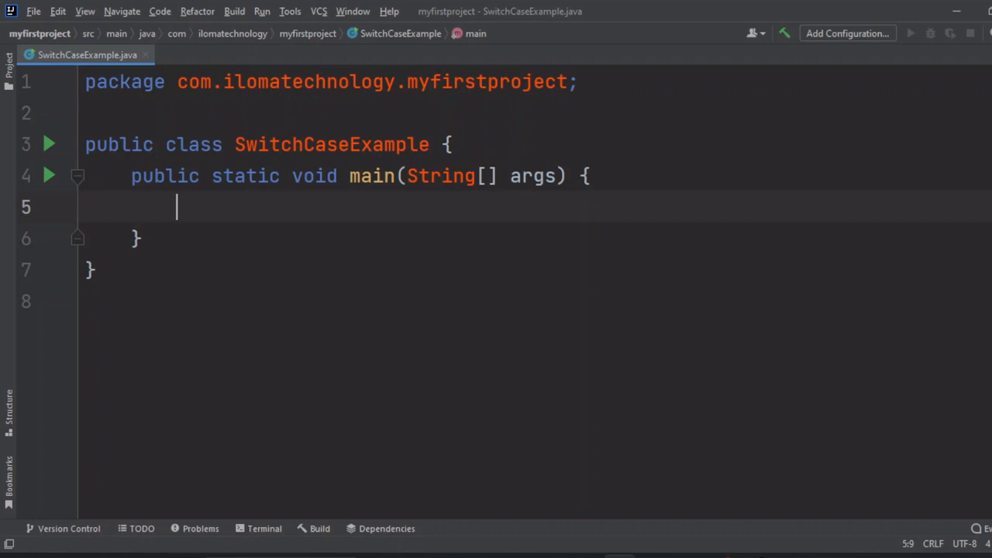
Step: Write System.out.println("This is my first program in IDE"), fixing the 'first' typo
{"action": "type", "text": "so"}
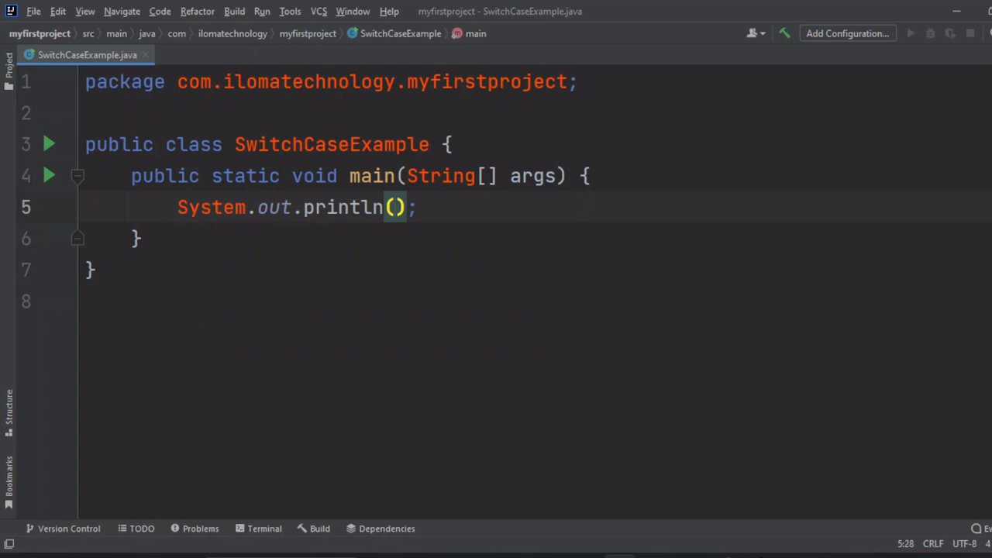
{"action": "type", "text": "\""}
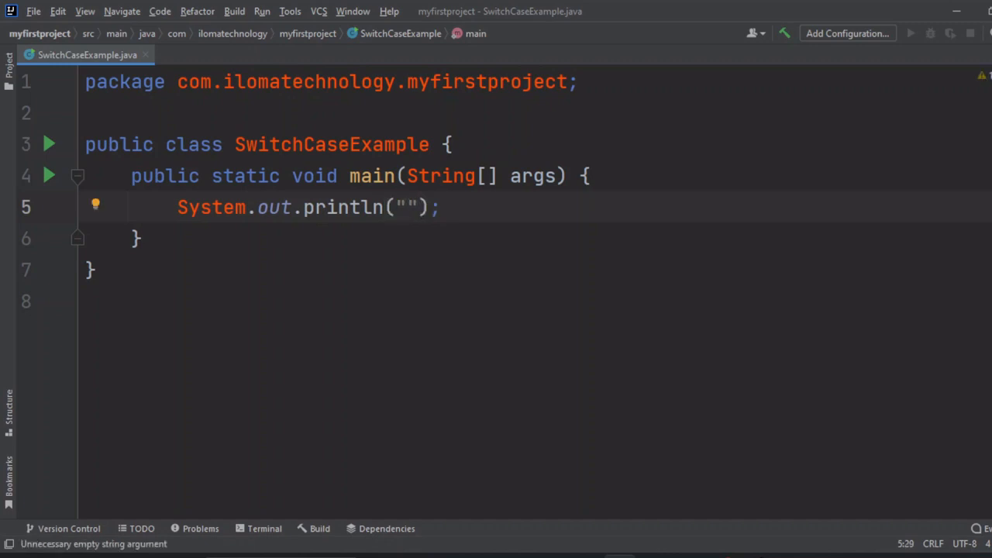
{"action": "type", "text": "This is"}
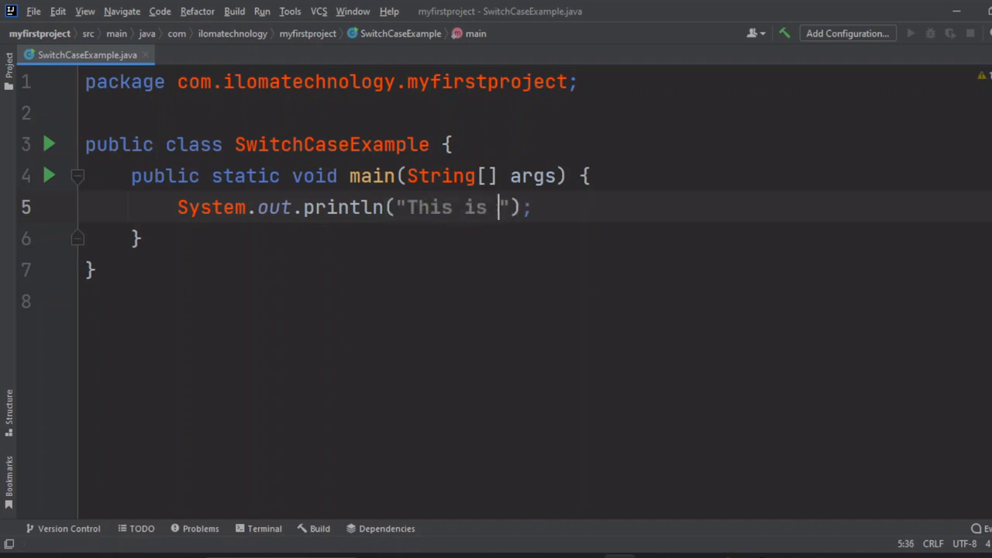
{"action": "type", "text": "my r"}
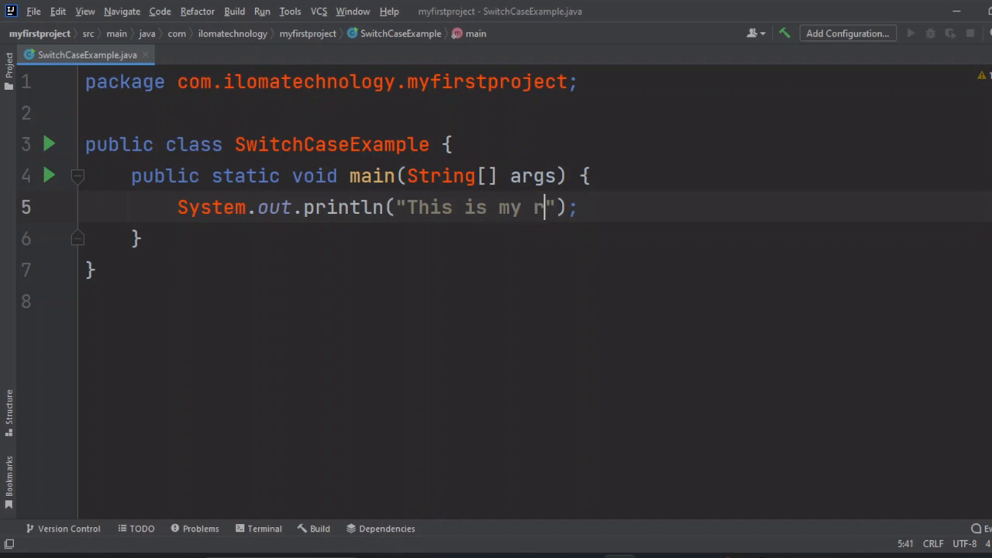
{"action": "type", "text": "irst pr"}
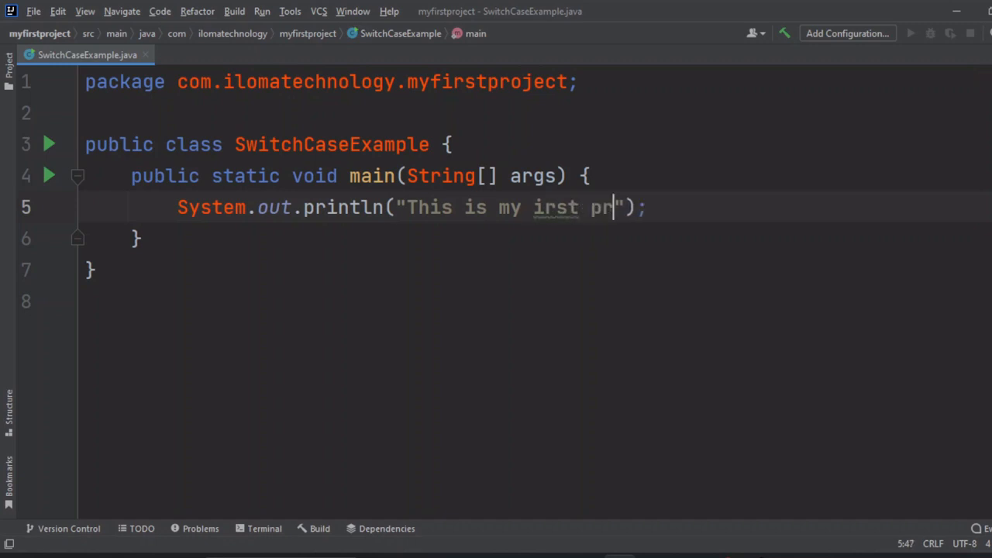
{"action": "type", "text": "ogram in"}
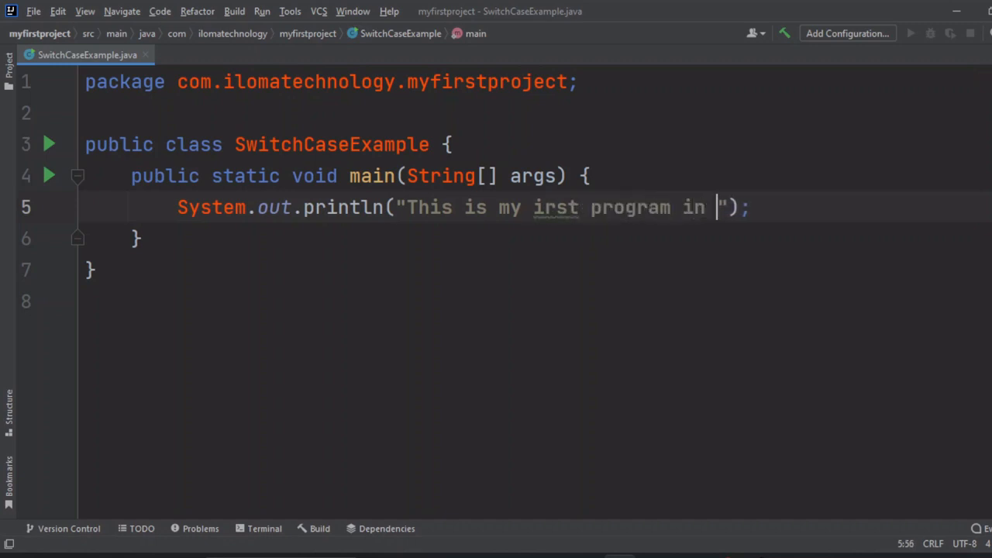
{"action": "type", "text": "IDE"}
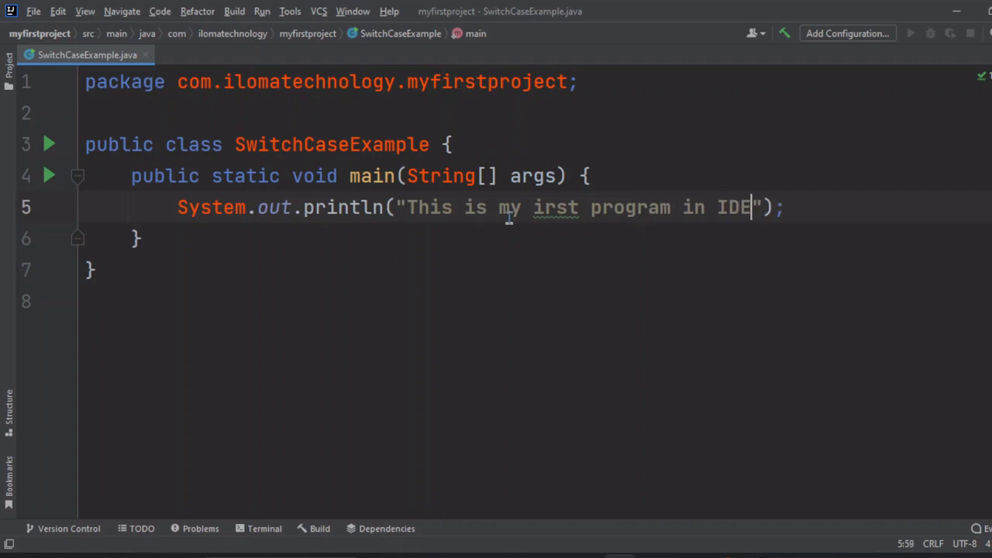
{"action": "type", "text": "f"}
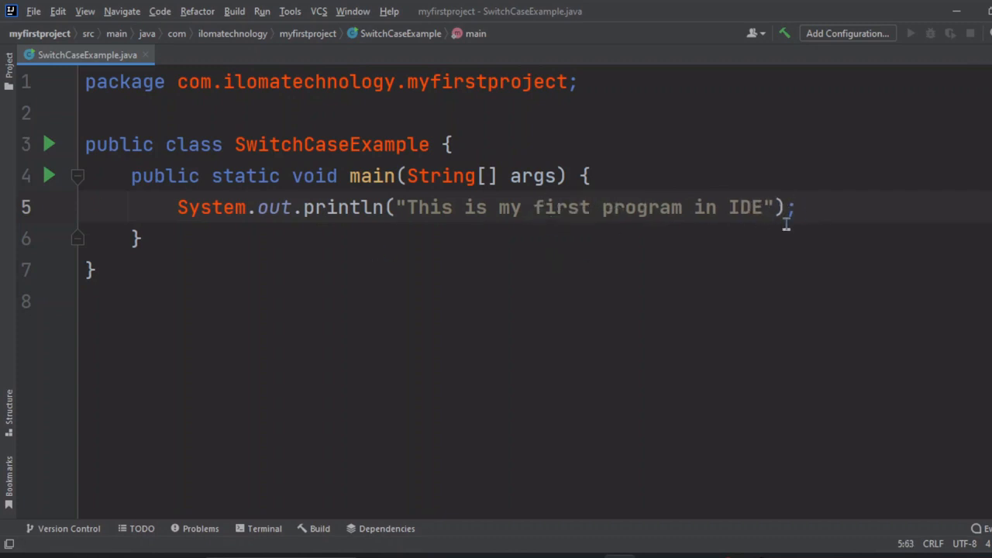
{"action": "mouse_move", "coordinate": [381, 291]}
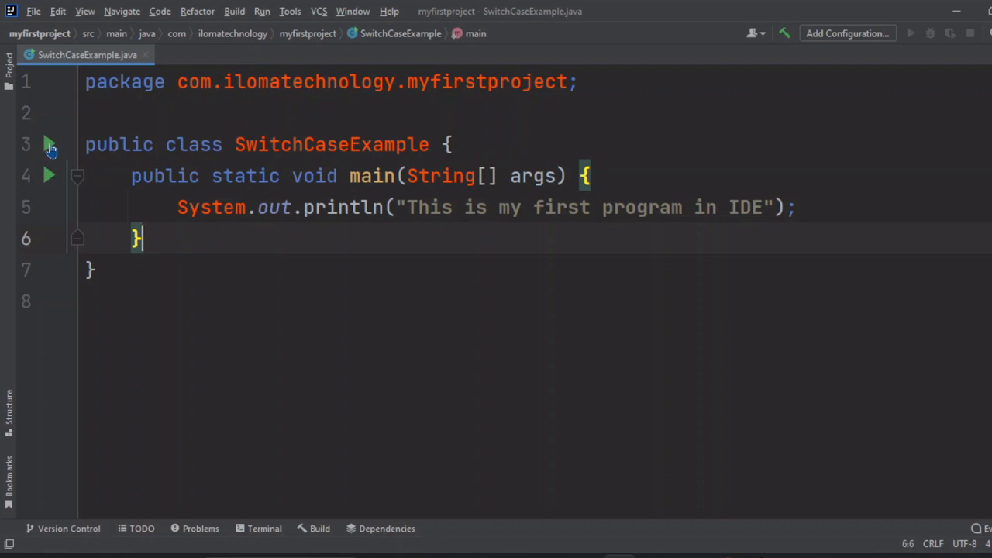
{"action": "mouse_move", "coordinate": [261, 165]}
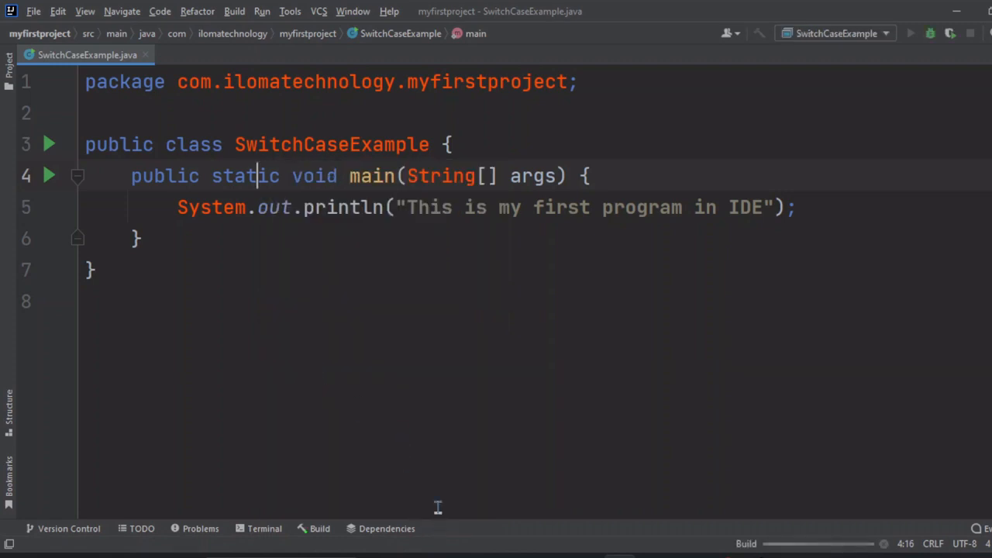
{"action": "mouse_move", "coordinate": [413, 364]}
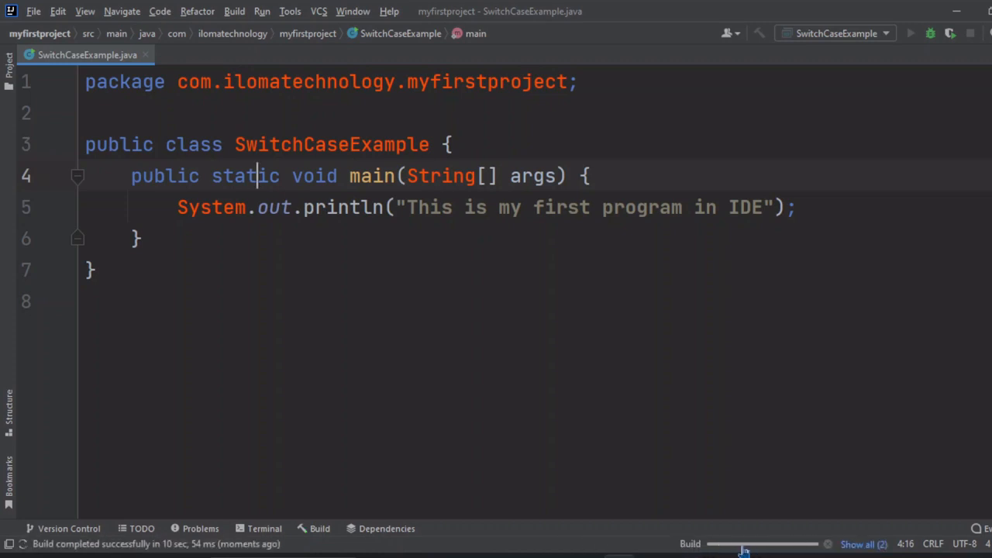
Step: Run SwitchCaseExample, printing 'This is my first program in IDE' with exit code 0
{"action": "left_click", "coordinate": [910, 32]}
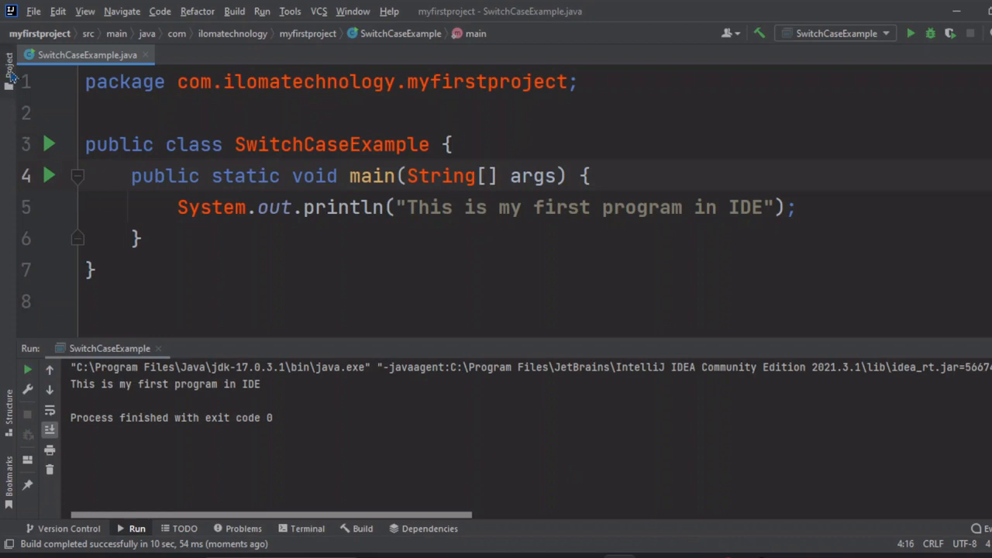
{"action": "left_click", "coordinate": [9, 65]}
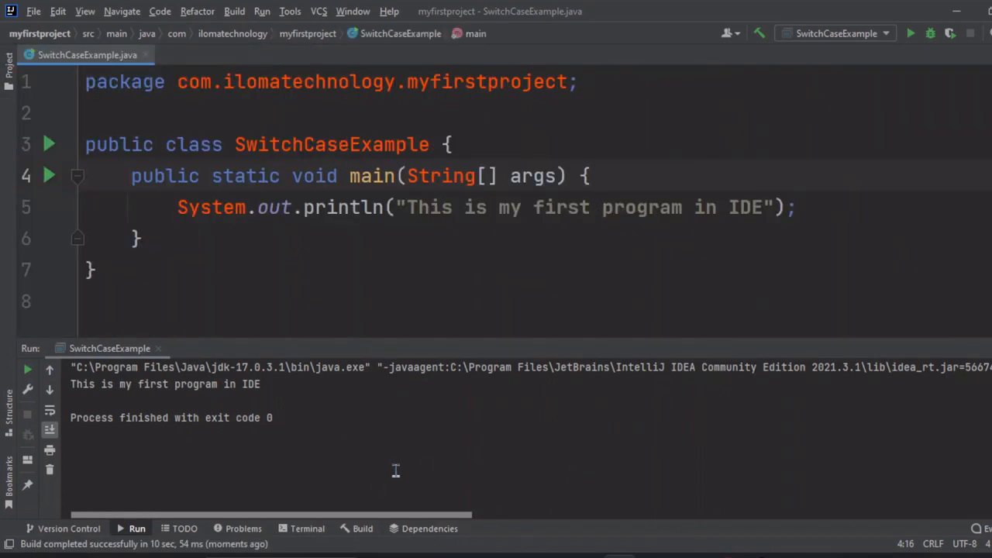
{"action": "left_click_drag", "start_coordinate": [71, 384], "coordinate": [169, 384]}
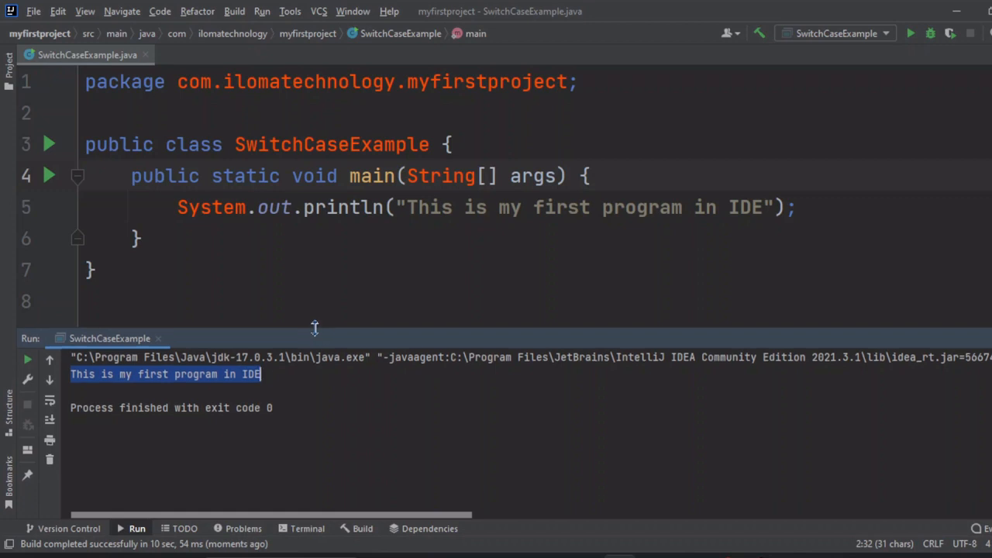
{"action": "mouse_move", "coordinate": [390, 435]}
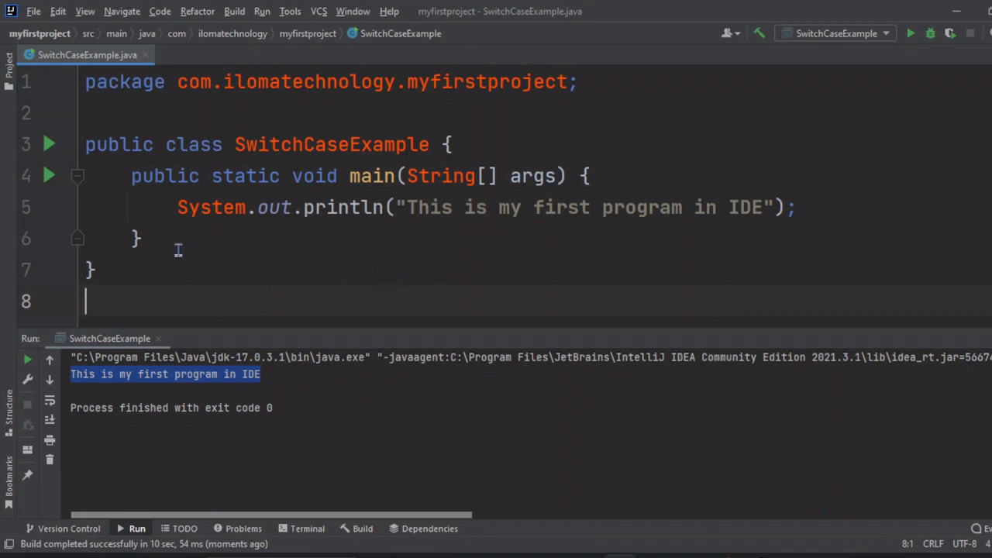
{"action": "mouse_move", "coordinate": [198, 271]}
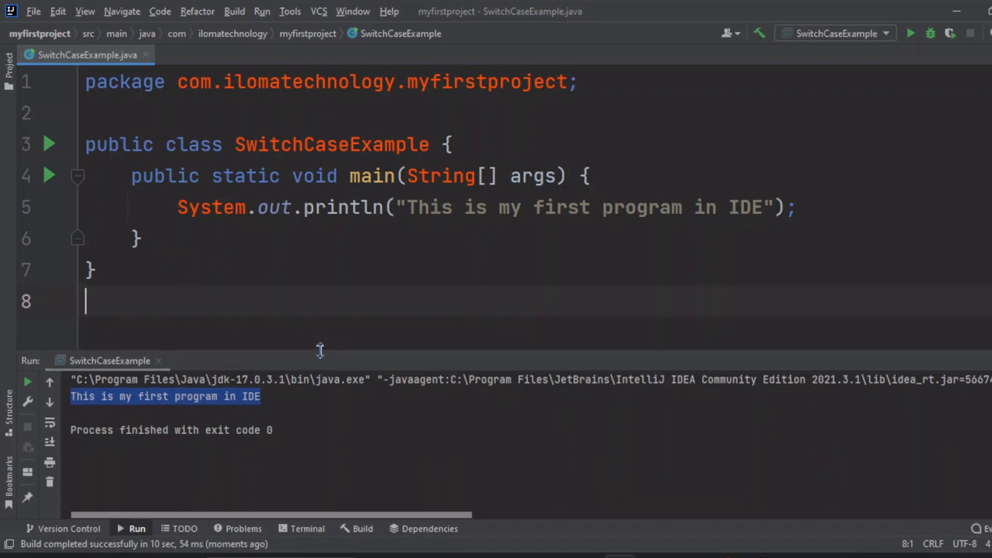
{"action": "mouse_move", "coordinate": [118, 269]}
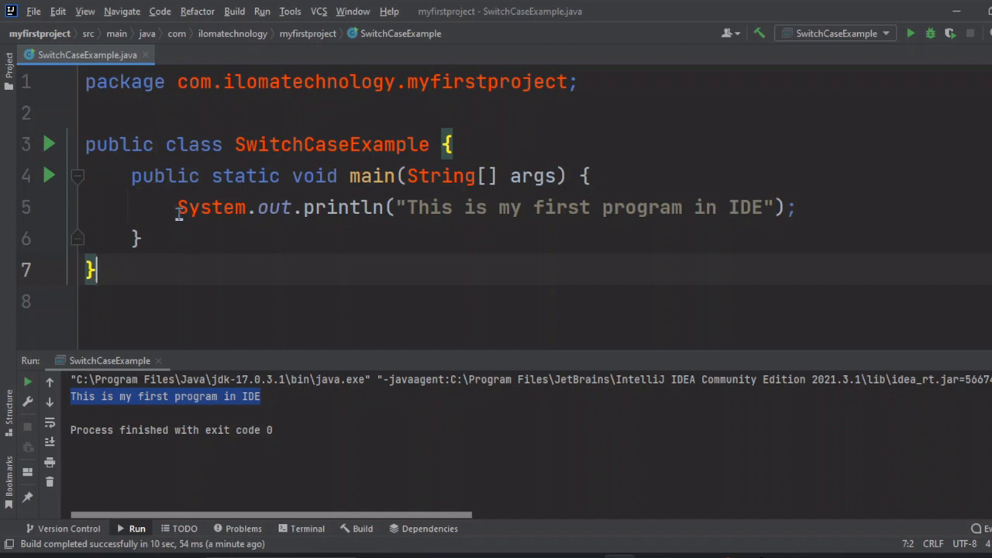
{"action": "mouse_move", "coordinate": [722, 281]}
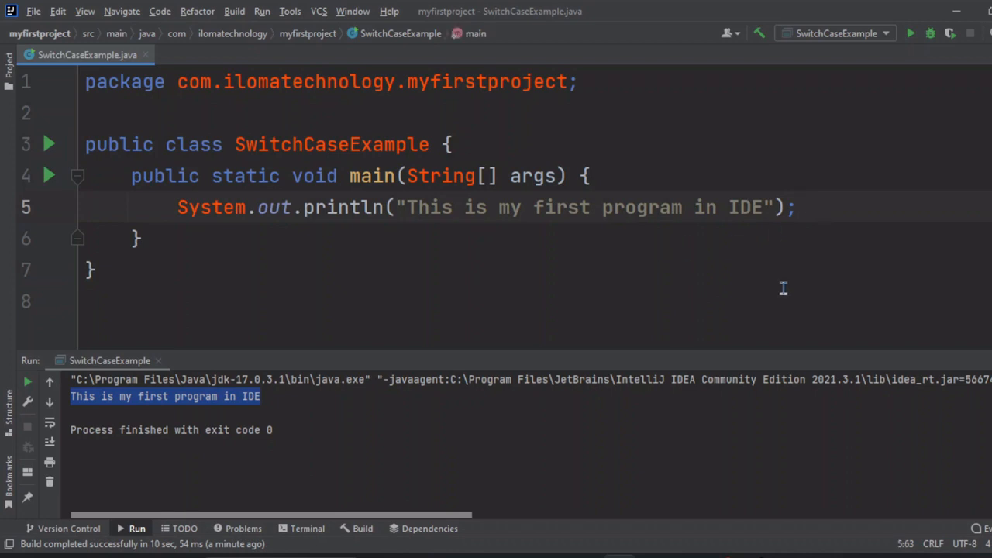
{"action": "mouse_move", "coordinate": [459, 206]}
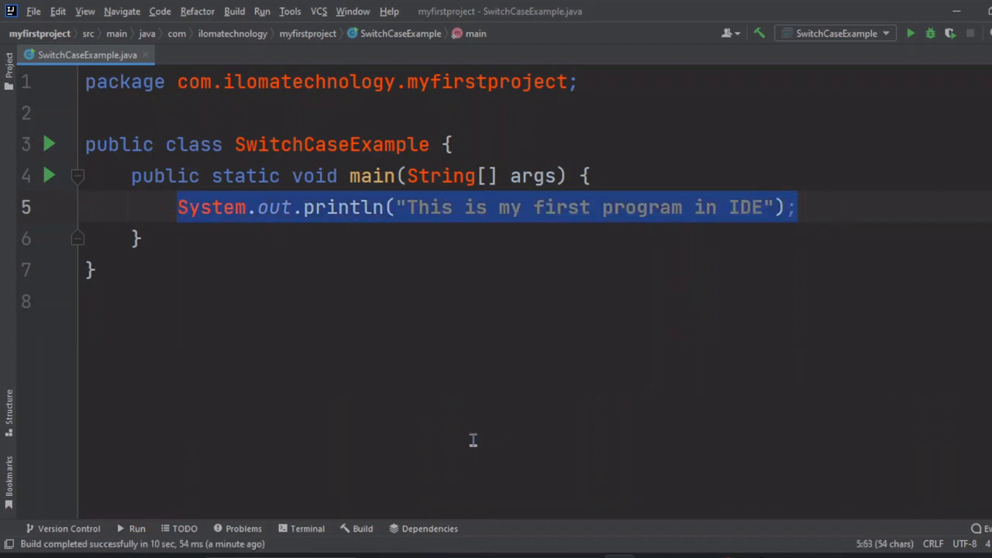
{"action": "mouse_move", "coordinate": [168, 413]}
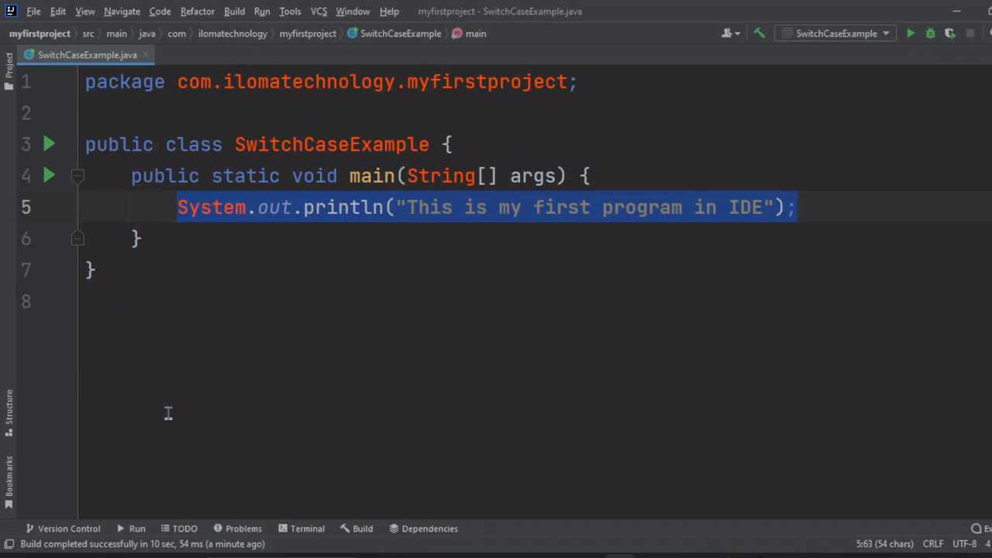
{"action": "mouse_move", "coordinate": [132, 535]}
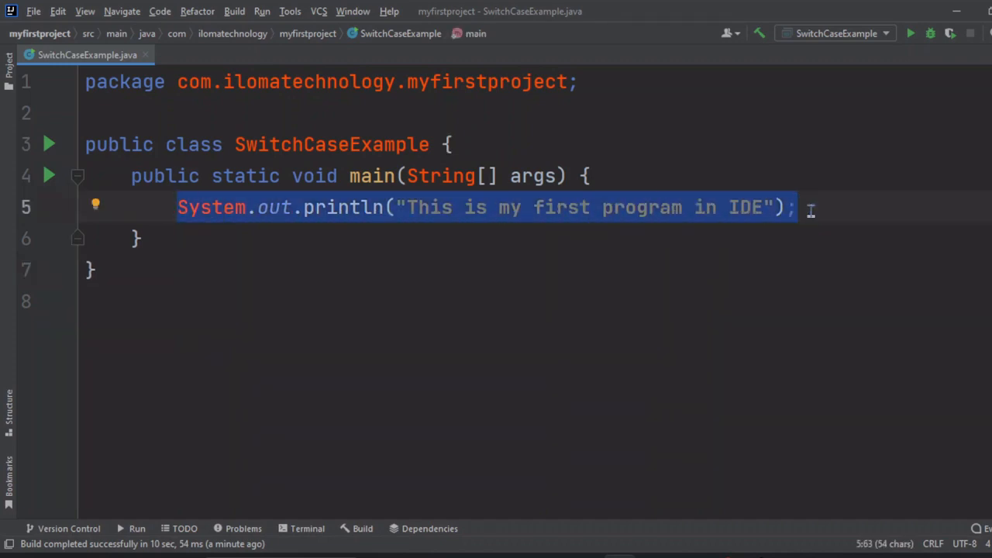
Step: Delete the selected println line from main
{"action": "key", "text": "Delete"}
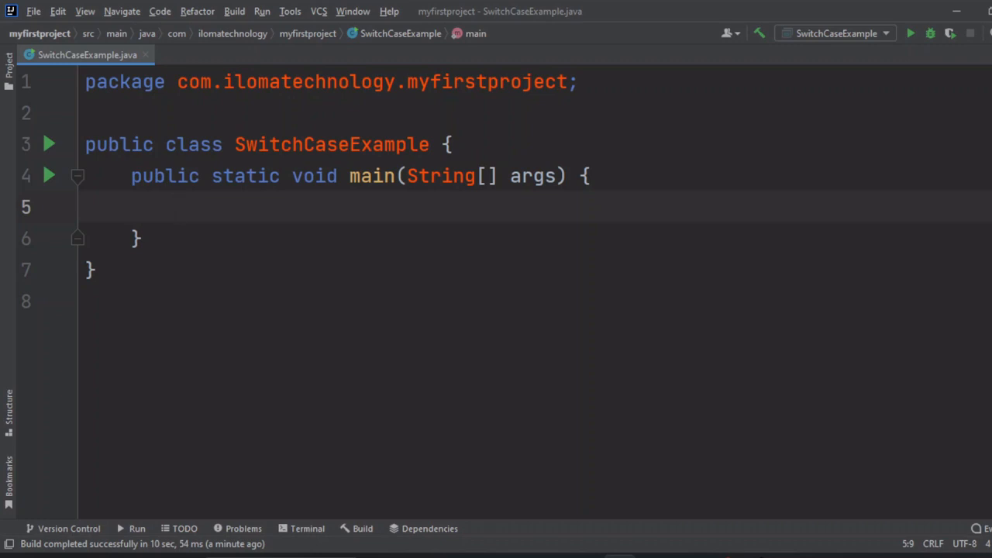
{"action": "mouse_move", "coordinate": [354, 225]}
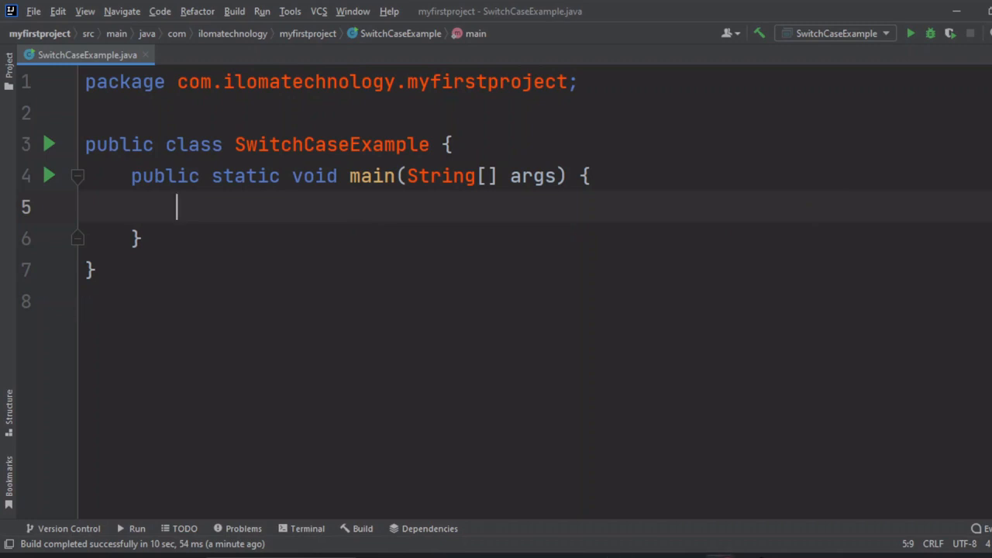
{"action": "mouse_move", "coordinate": [333, 204]}
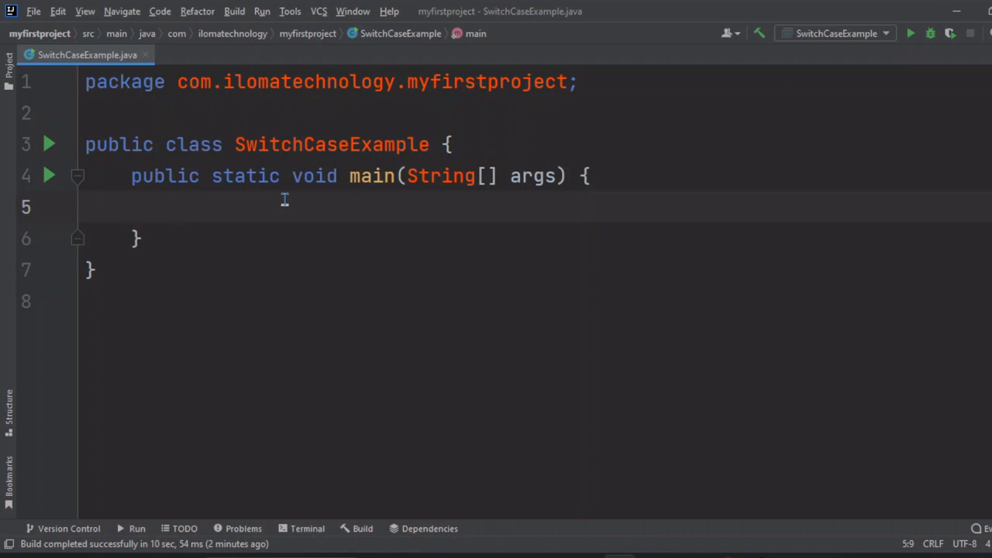
{"action": "mouse_move", "coordinate": [226, 225]}
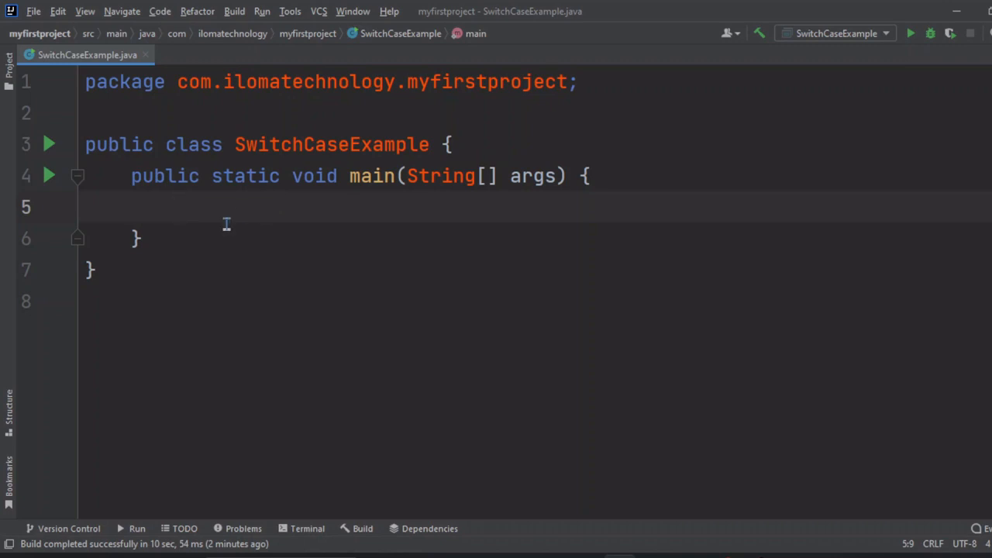
{"action": "mouse_move", "coordinate": [241, 210]}
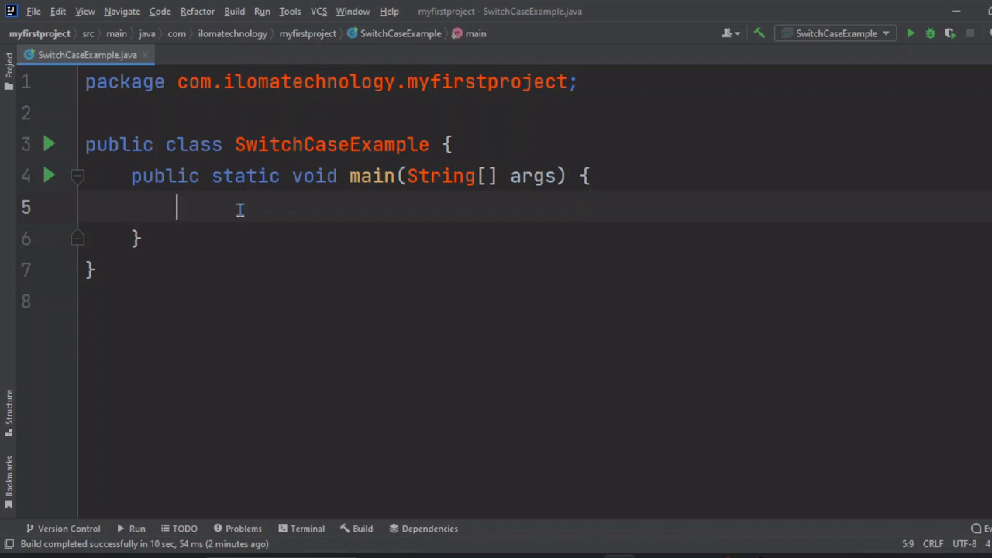
Step: Declare int dayOfWeek = 2; in main and add blank lines below
{"action": "type", "text": "in"}
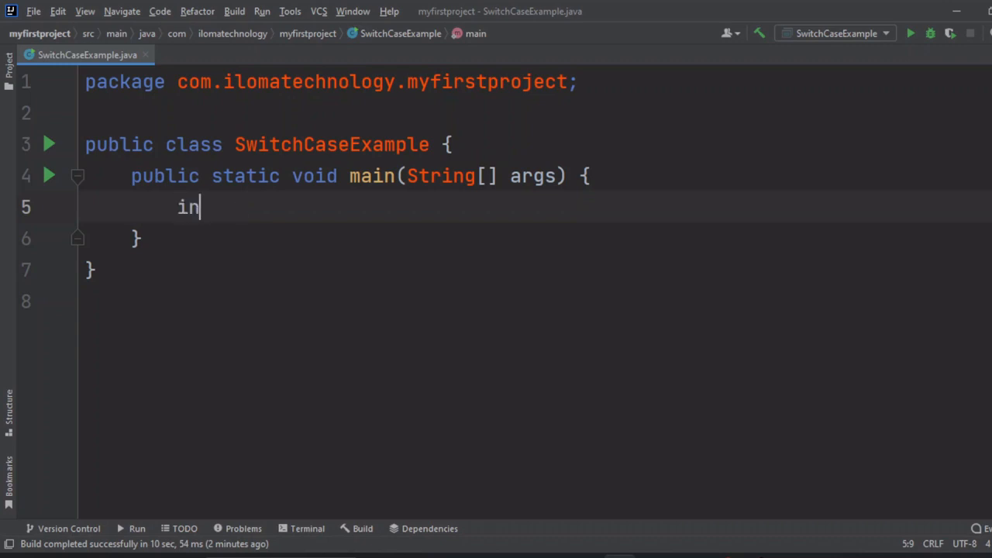
{"action": "type", "text": "t"}
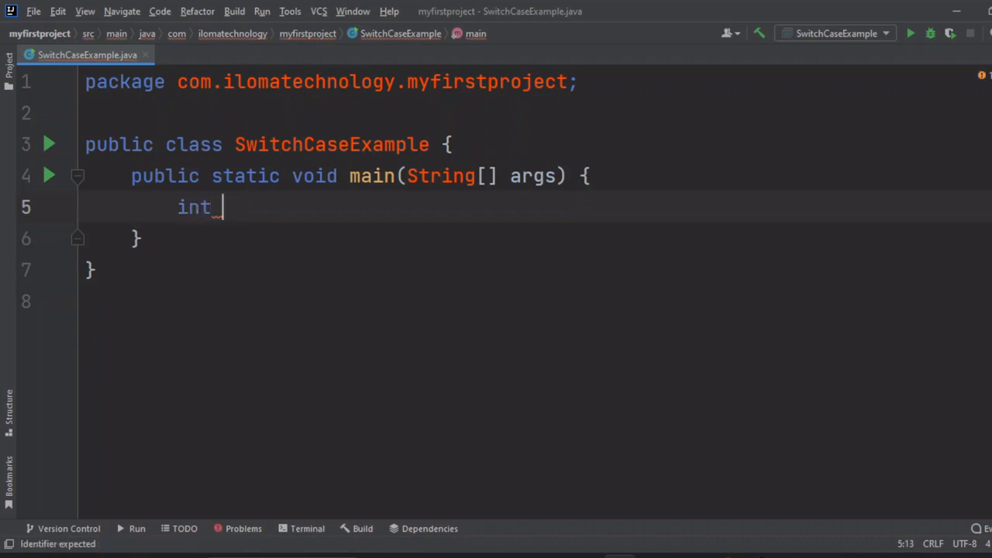
{"action": "type", "text": "d"}
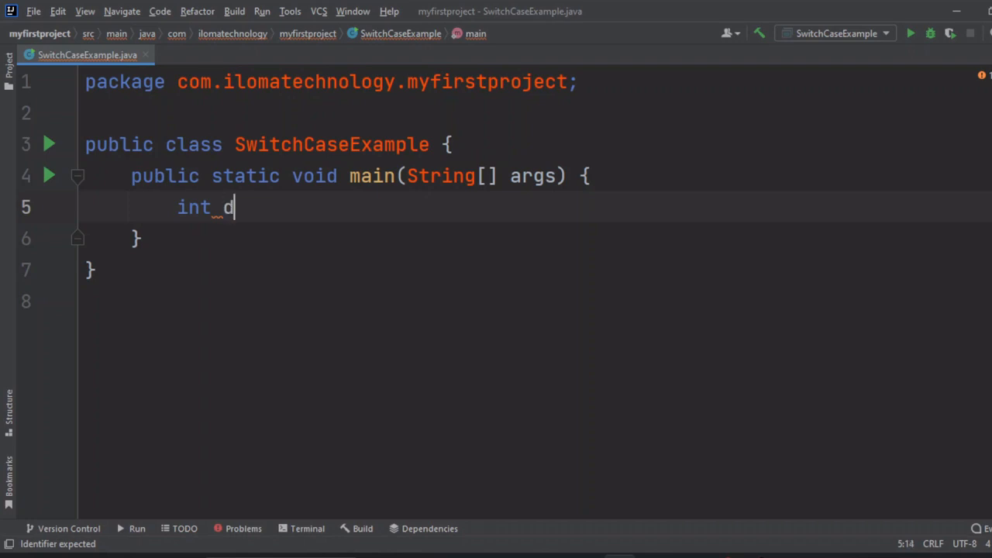
{"action": "type", "text": "ayOf"}
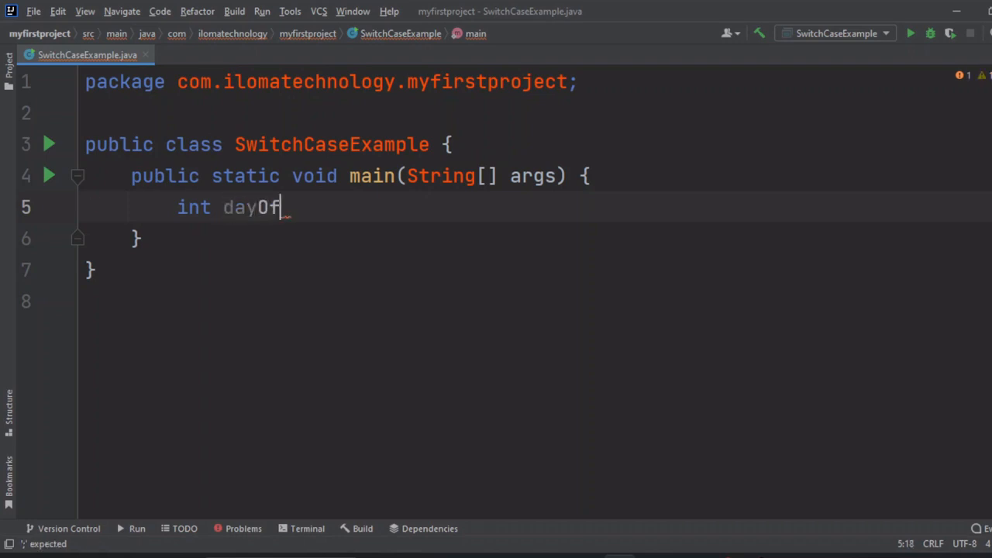
{"action": "type", "text": "week"}
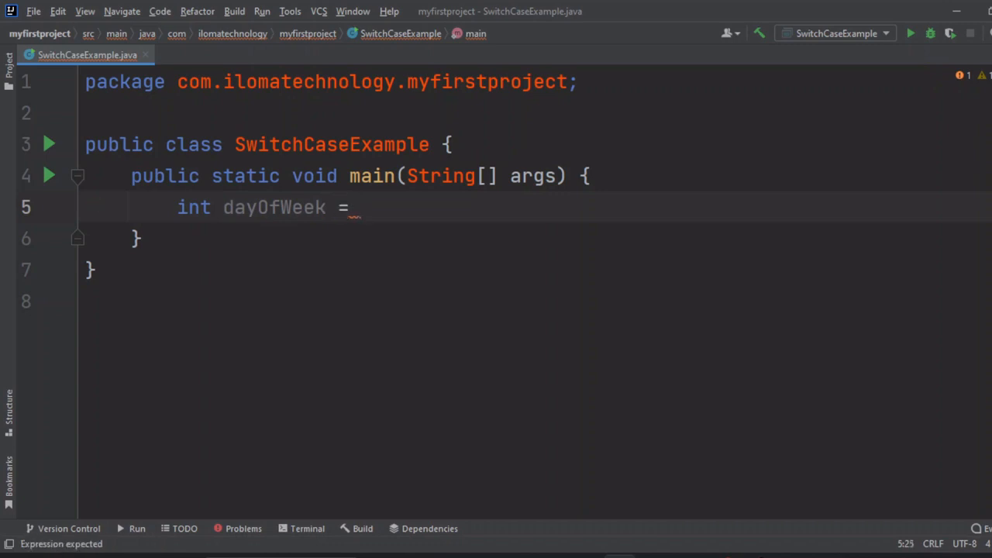
{"action": "type", "text": "2;"}
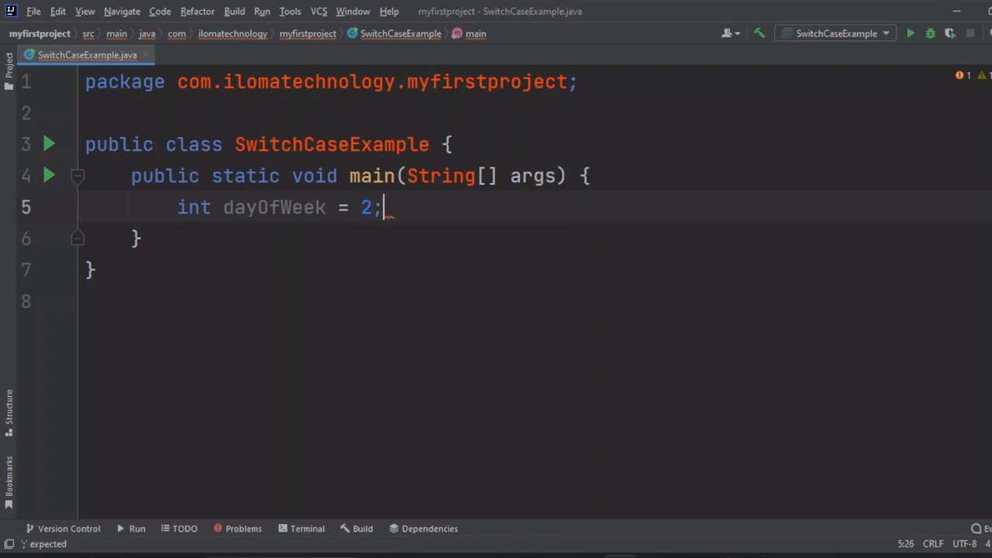
{"action": "key", "text": "enter"}
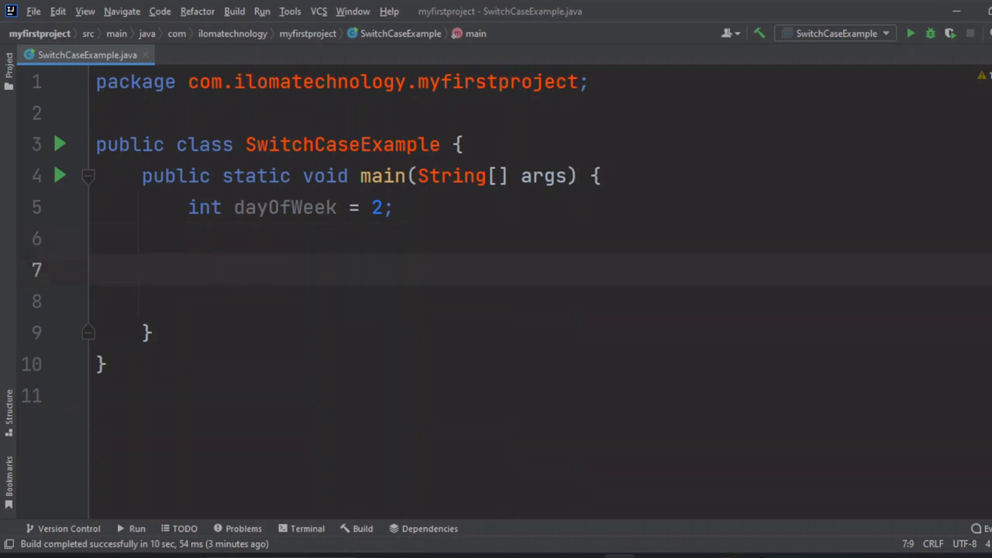
Step: Write switch (dayOfWeek) { } with a first case 1: label
{"action": "type", "text": "switch ("}
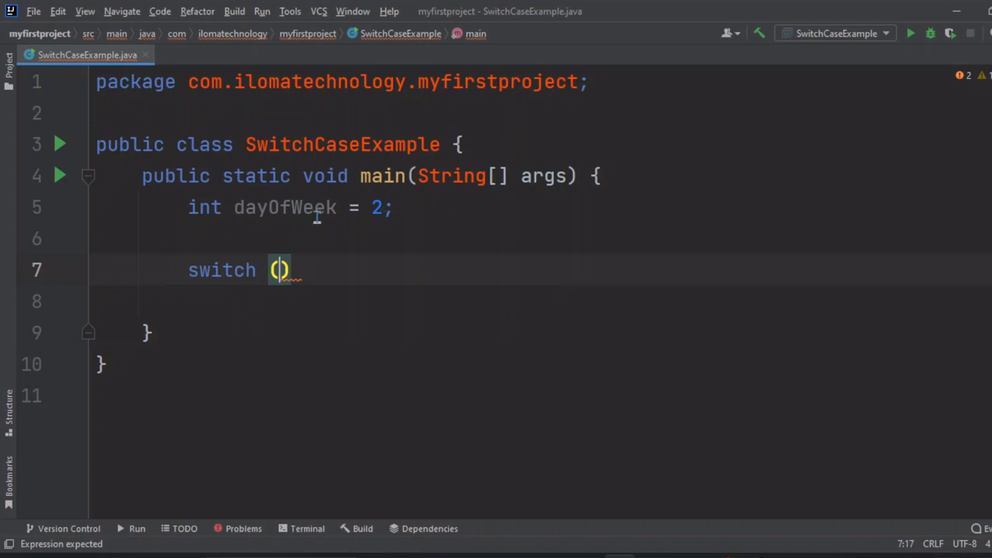
{"action": "double_click", "coordinate": [285, 207]}
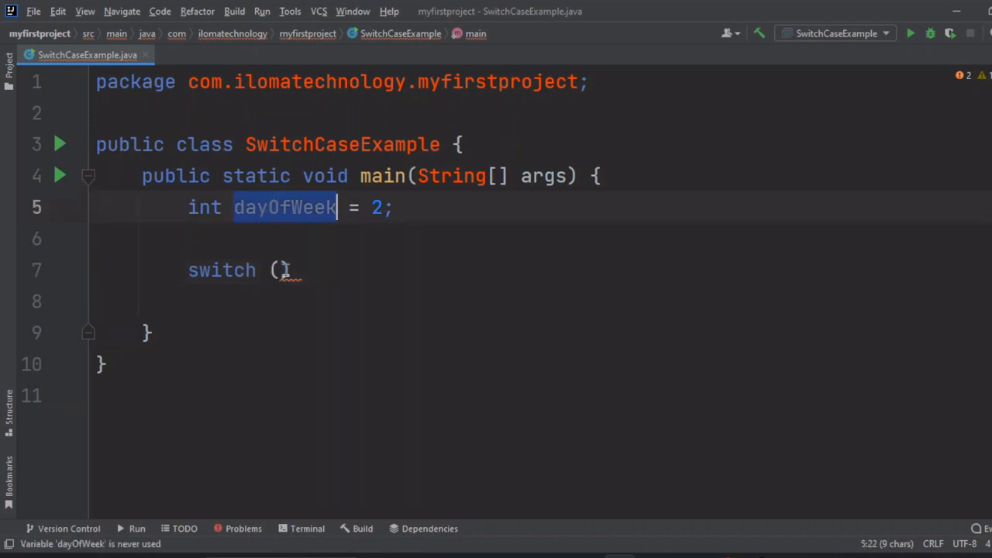
{"action": "type", "text": "dayOfWeek"}
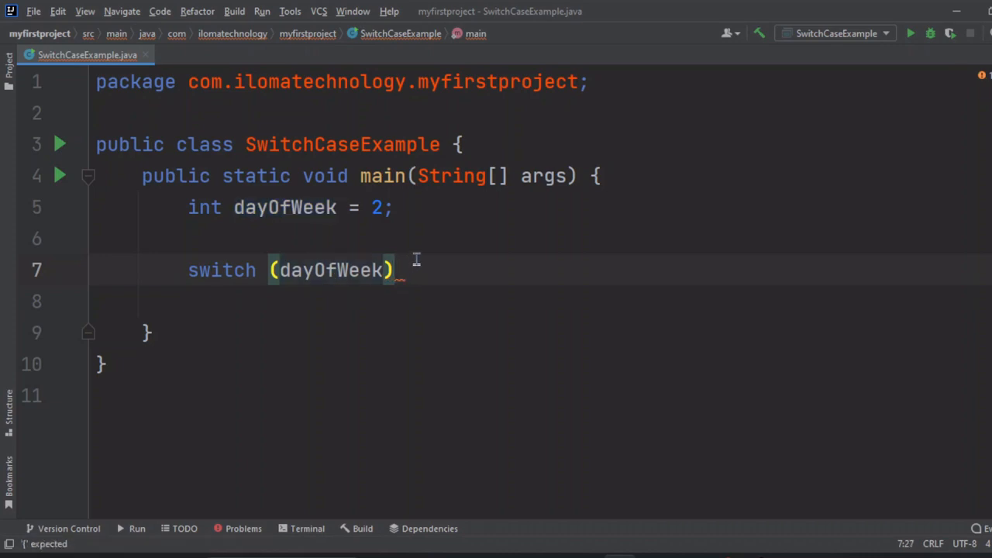
{"action": "type", "text": "{"}
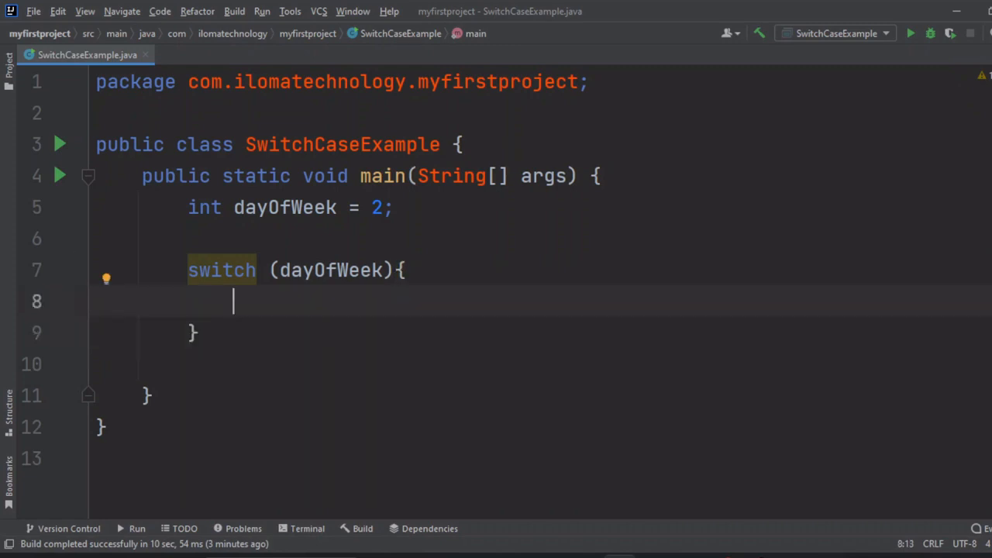
{"action": "type", "text": "case"}
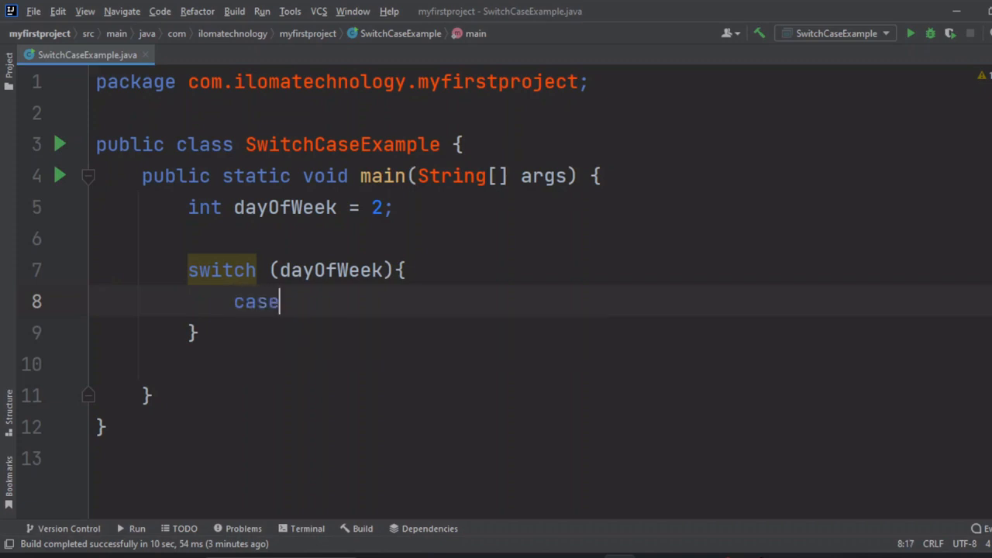
{"action": "type", "text": "1"}
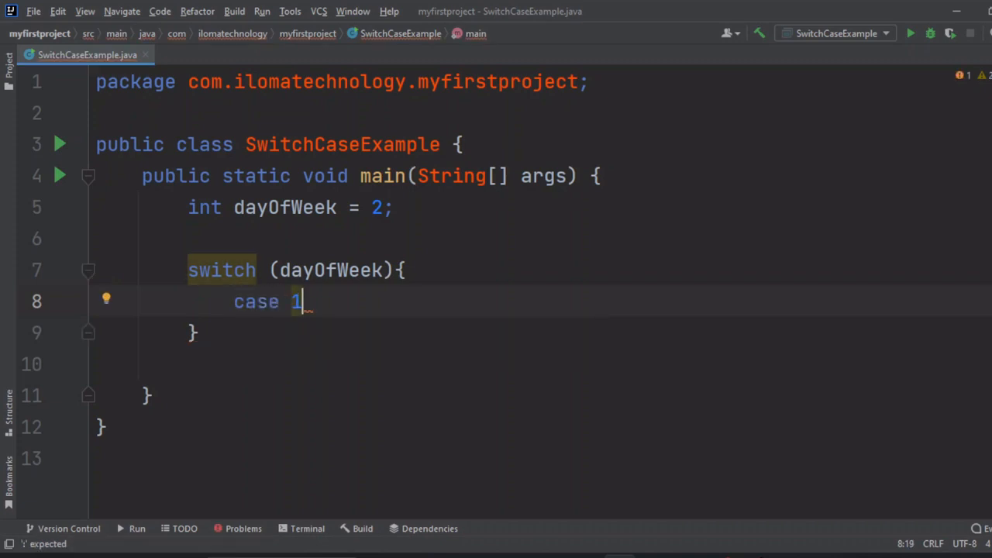
{"action": "type", "text": ":"}
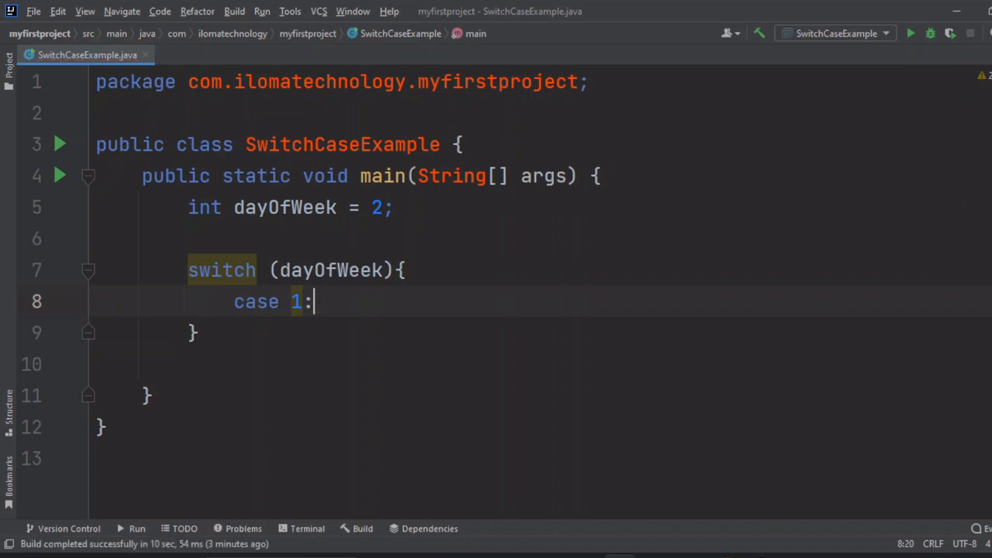
{"action": "double_click", "coordinate": [331, 270]}
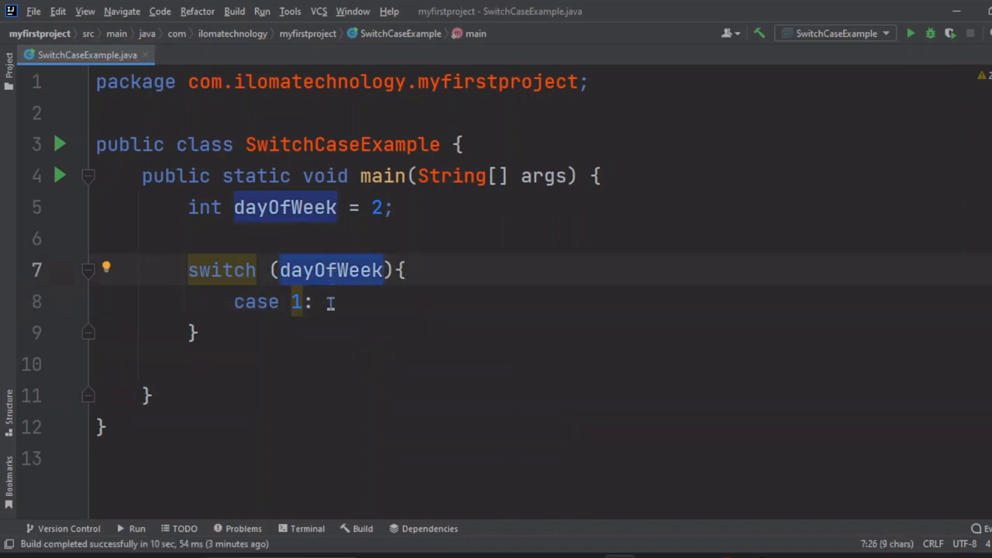
{"action": "key", "text": "enter"}
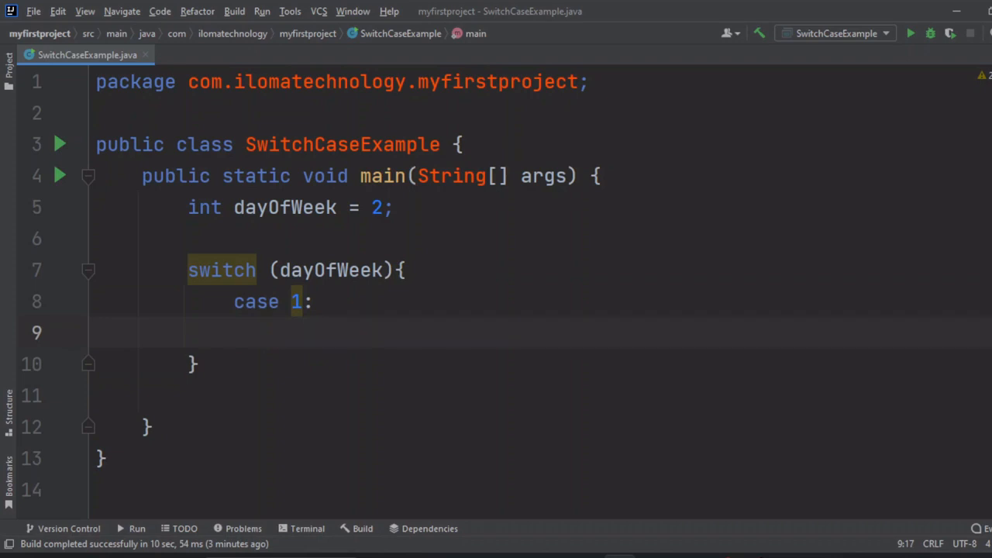
Step: Under case 1, print "Sunday" and add break;
{"action": "type", "text": "sou"}
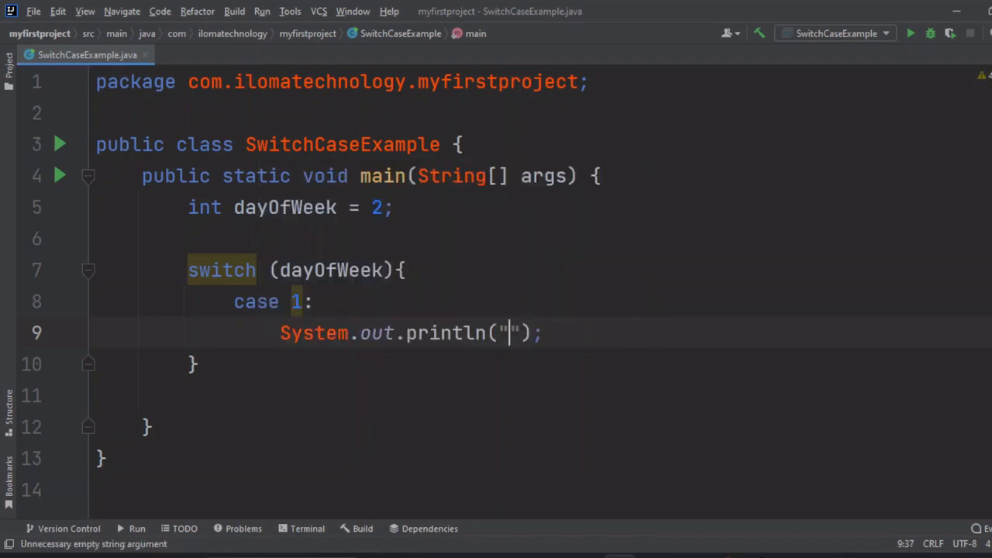
{"action": "type", "text": "Su"}
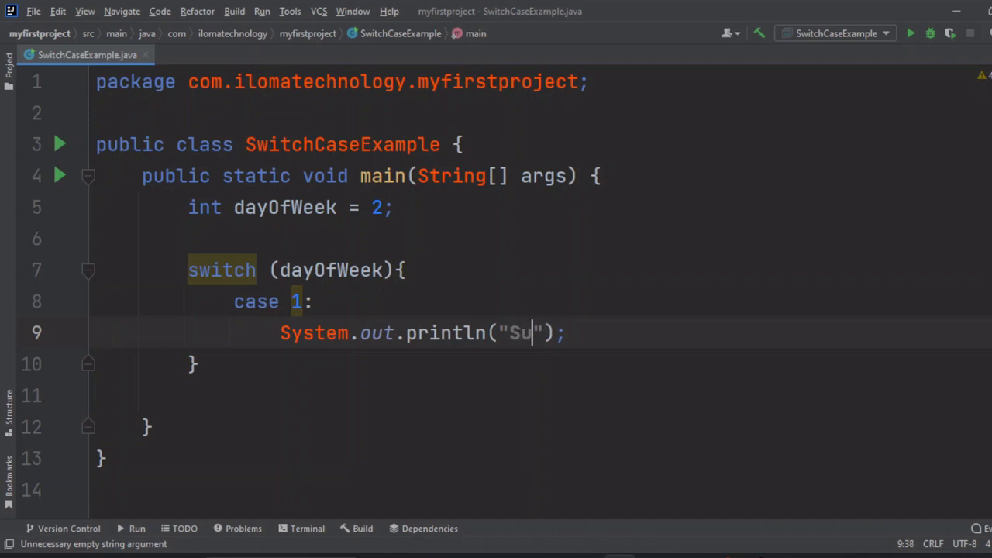
{"action": "type", "text": "nday"}
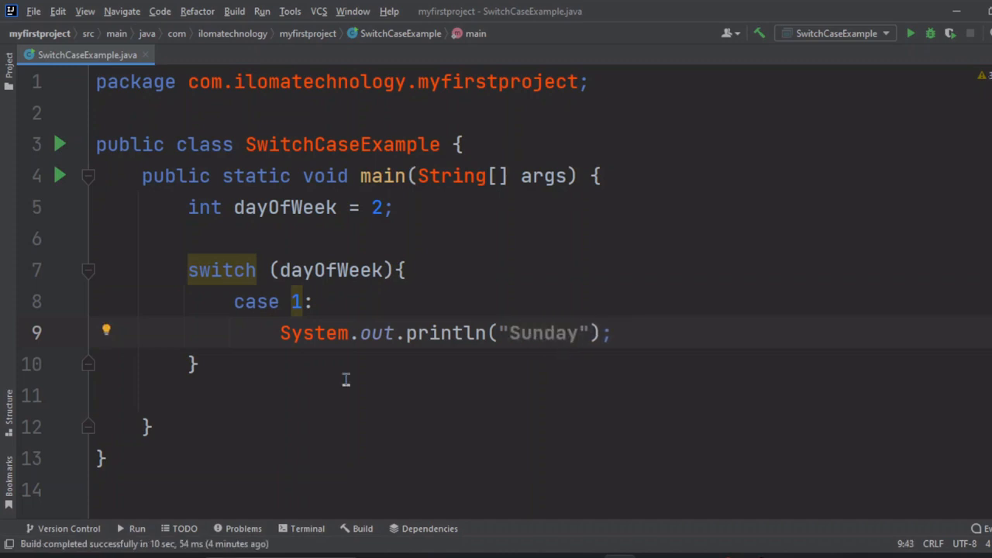
{"action": "left_click", "coordinate": [612, 332]}
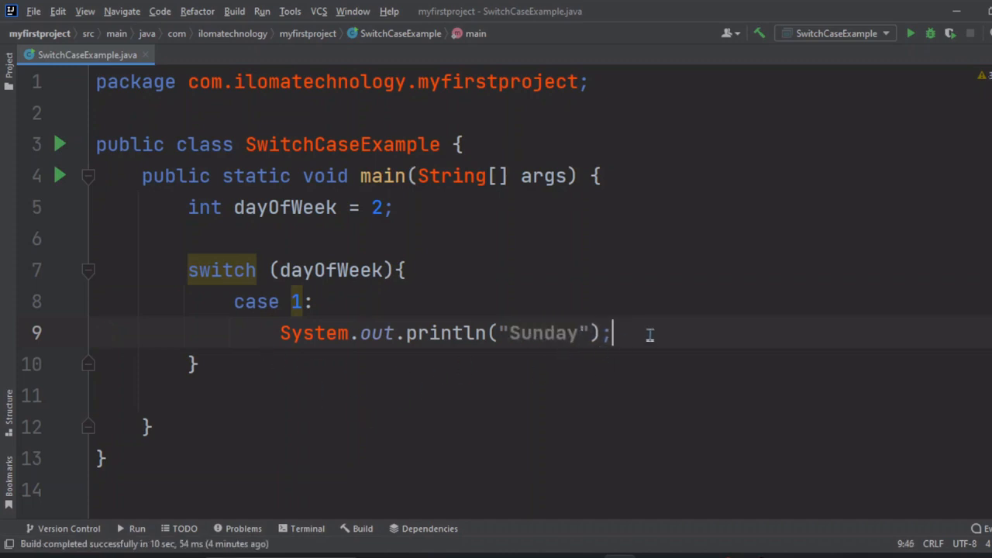
{"action": "key", "text": "enter"}
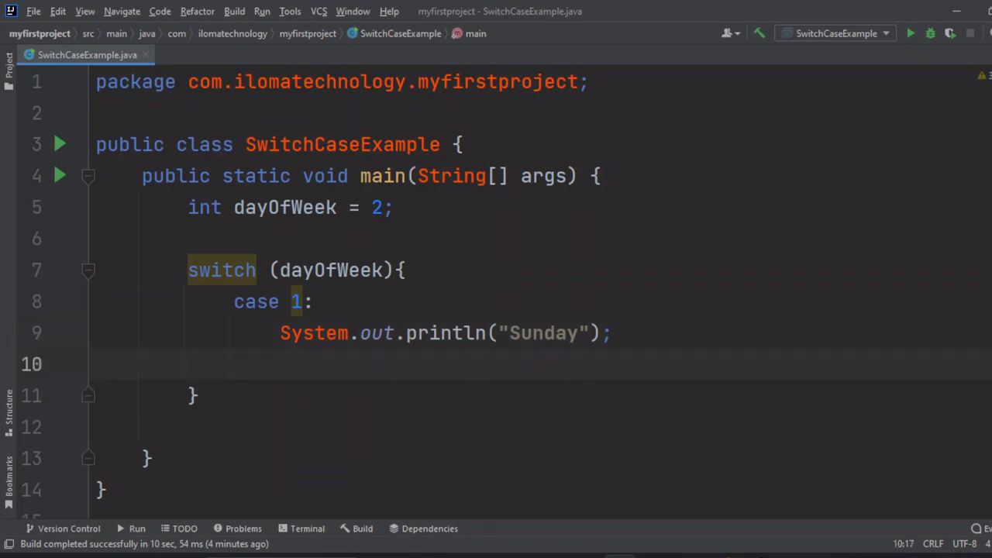
{"action": "mouse_move", "coordinate": [641, 329]}
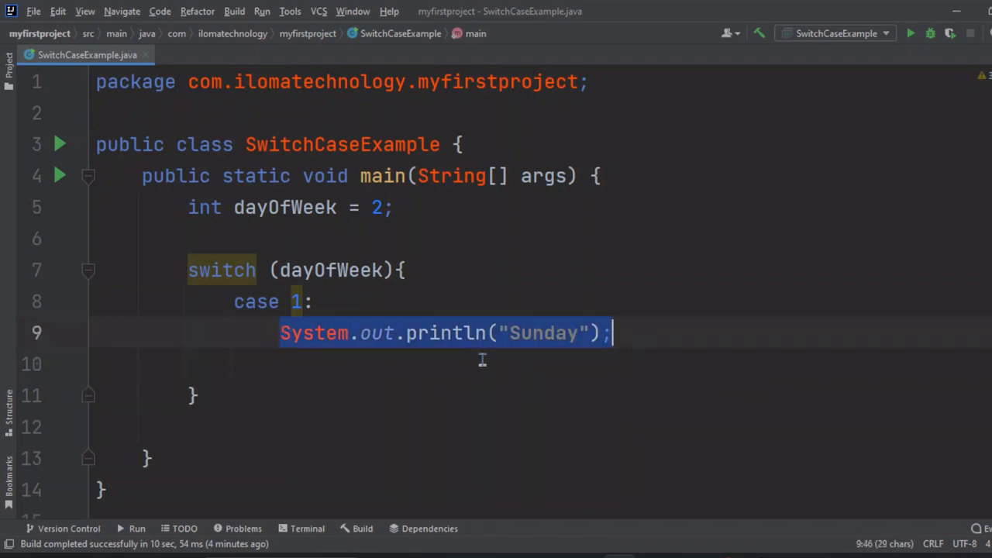
{"action": "type", "text": "b"}
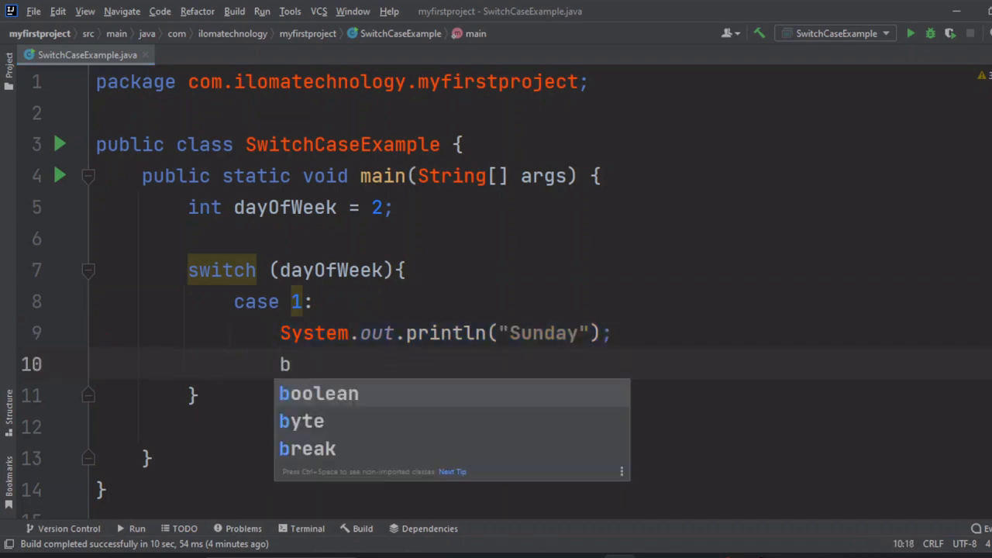
{"action": "type", "text": "reak;"}
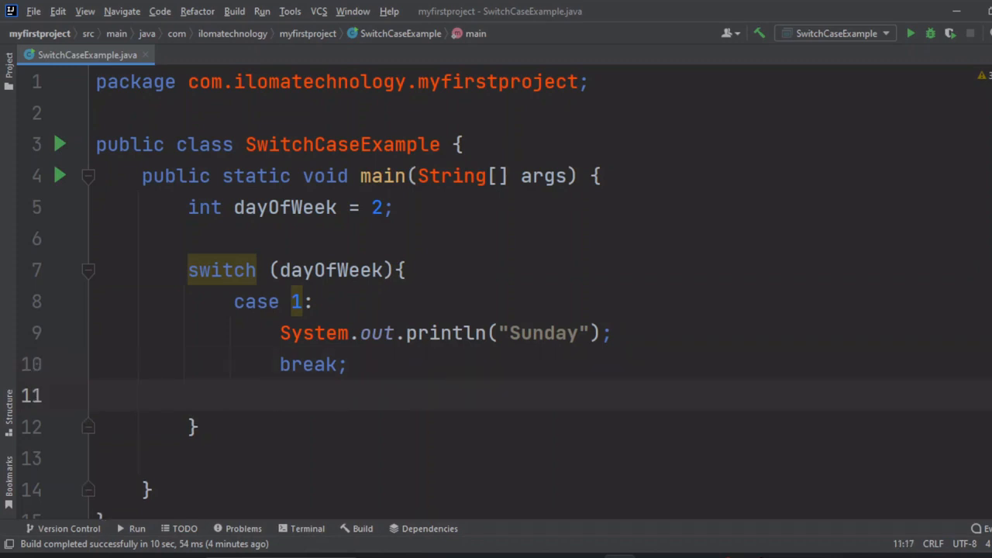
Step: Add case 2: printing "Monday" followed by break;
{"action": "type", "text": "case"}
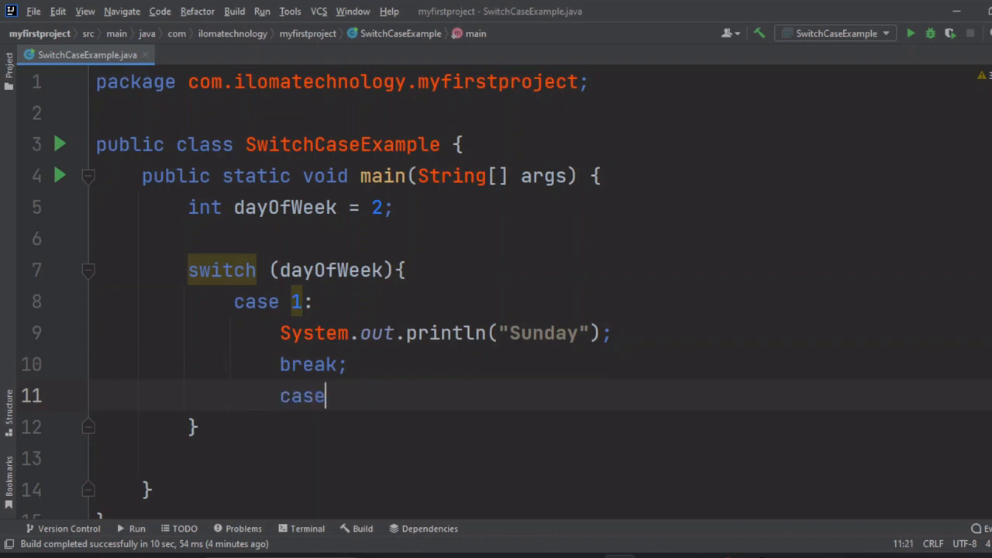
{"action": "type", "text": "2"}
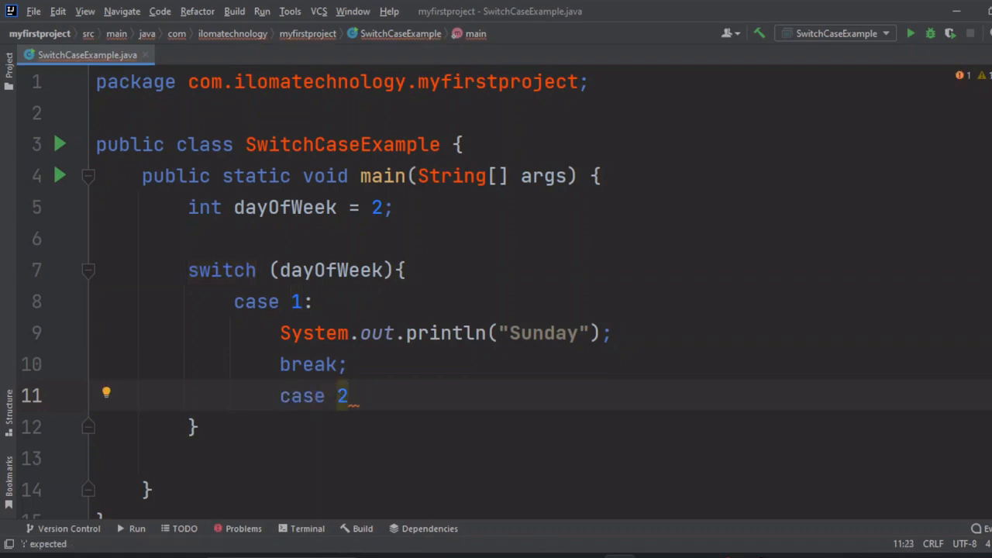
{"action": "type", "text": ":"}
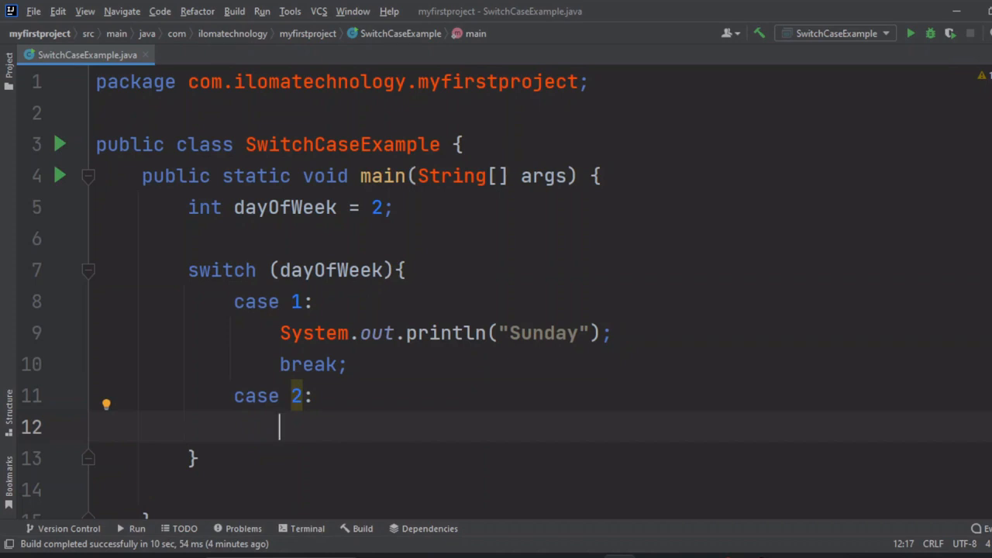
{"action": "type", "text": "System.out.println();"}
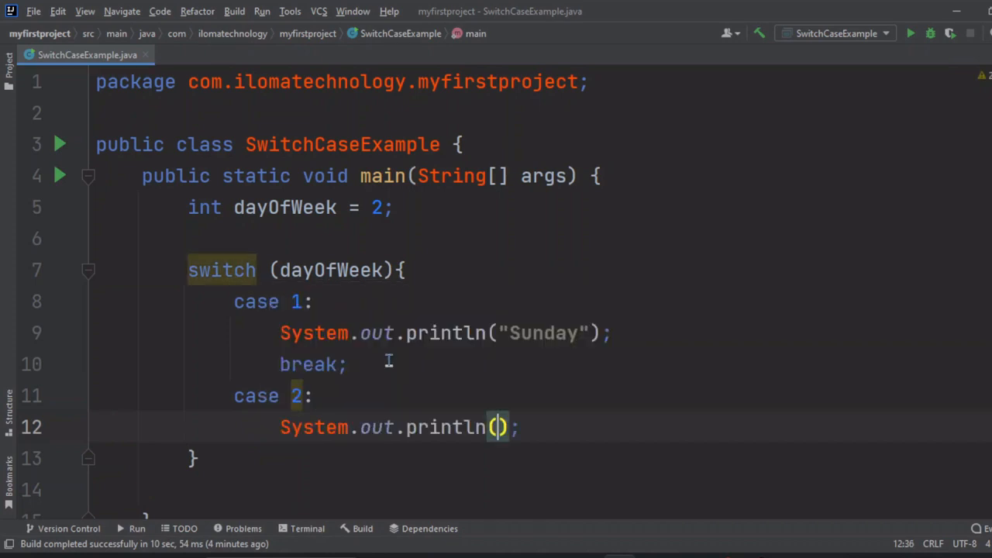
{"action": "type", "text": "\"\""}
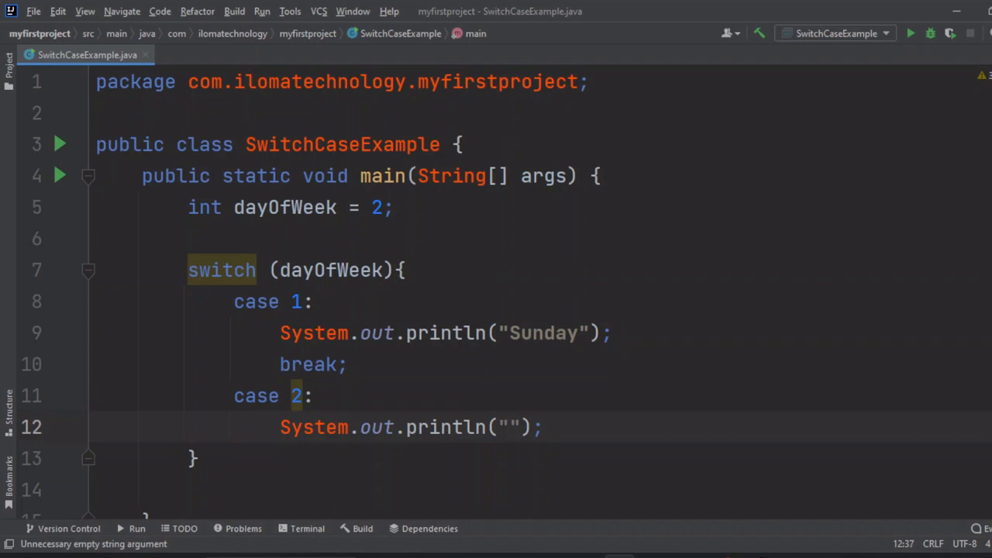
{"action": "type", "text": "Monday"}
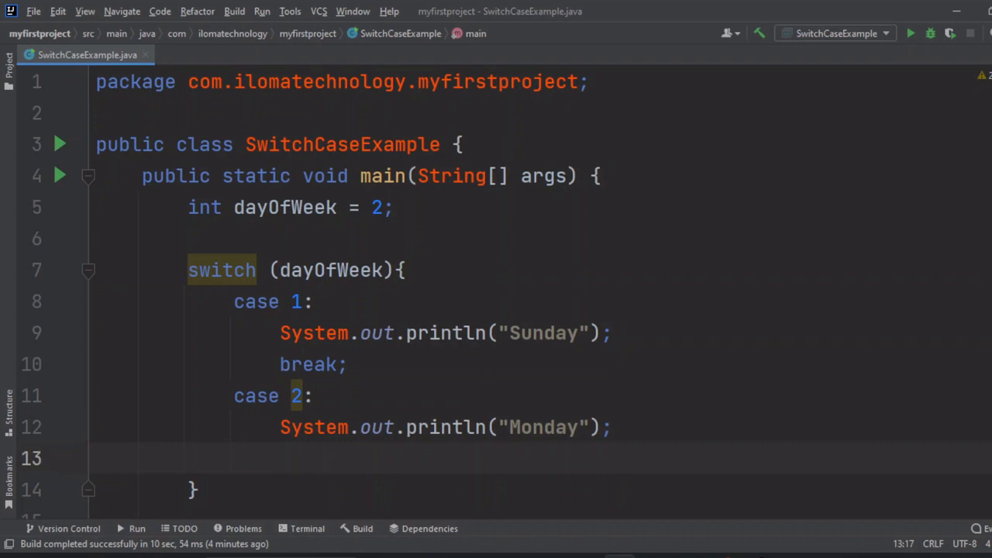
{"action": "left_click", "coordinate": [280, 457]}
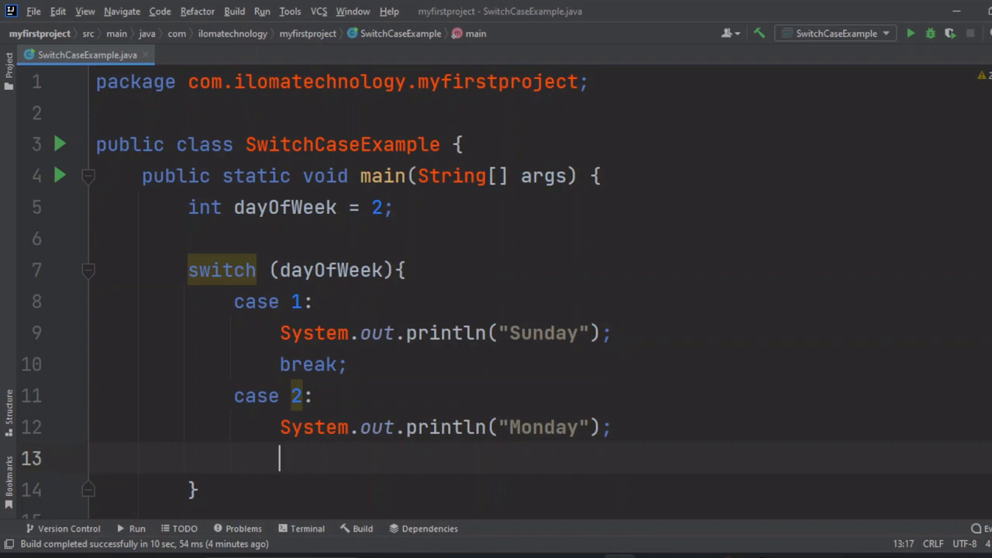
{"action": "type", "text": "break;"}
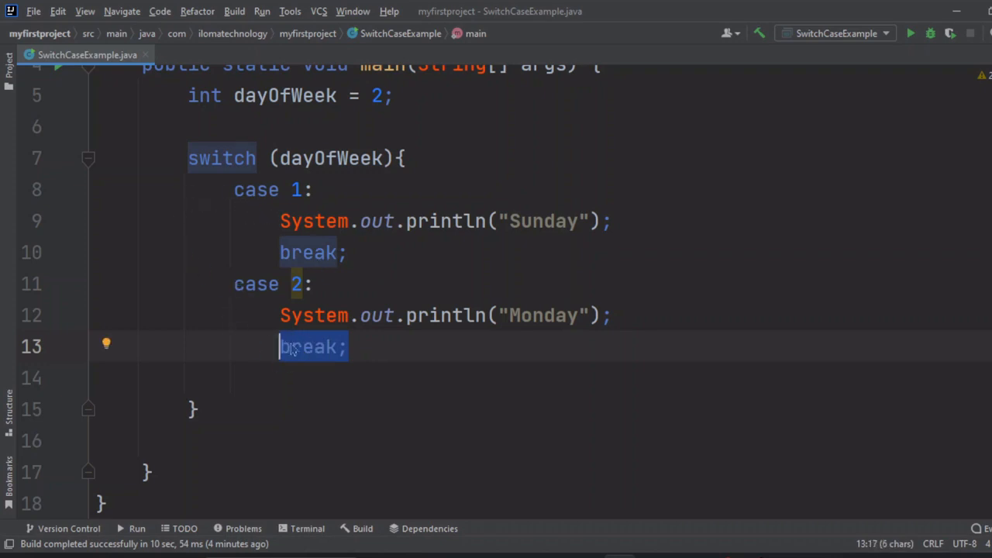
{"action": "mouse_move", "coordinate": [309, 355]}
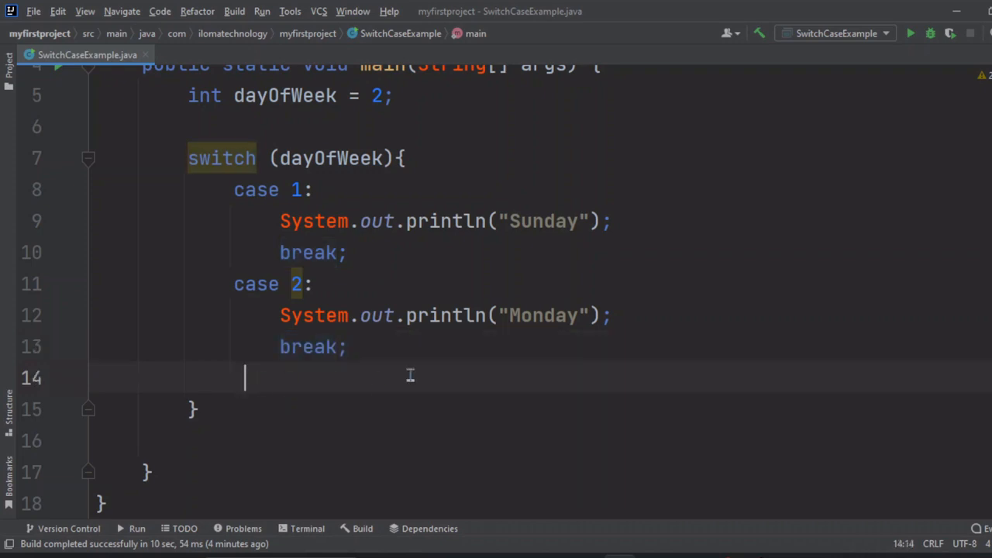
Step: Add case 3: with System.out.println("Tuesday"); and break;
{"action": "type", "text": "c"}
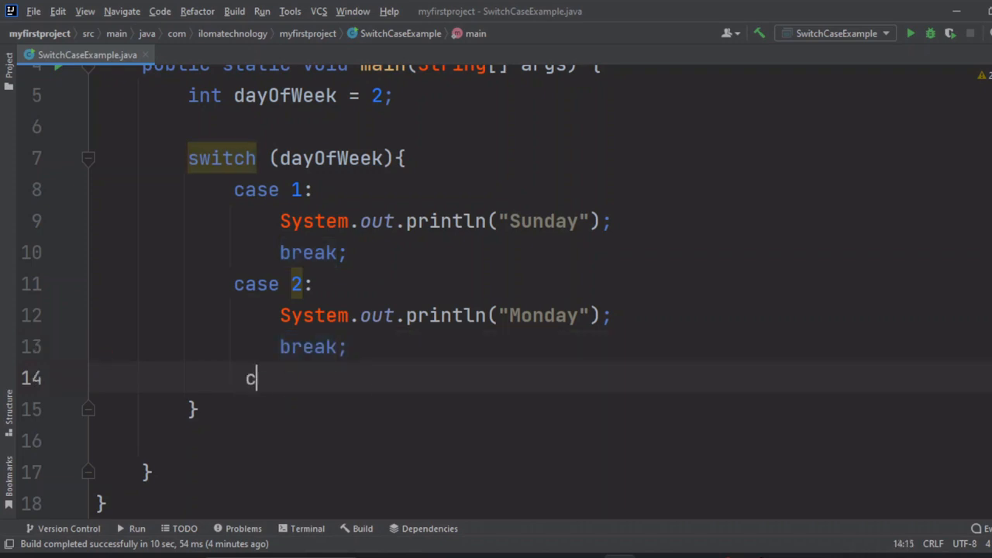
{"action": "type", "text": "ase 3"}
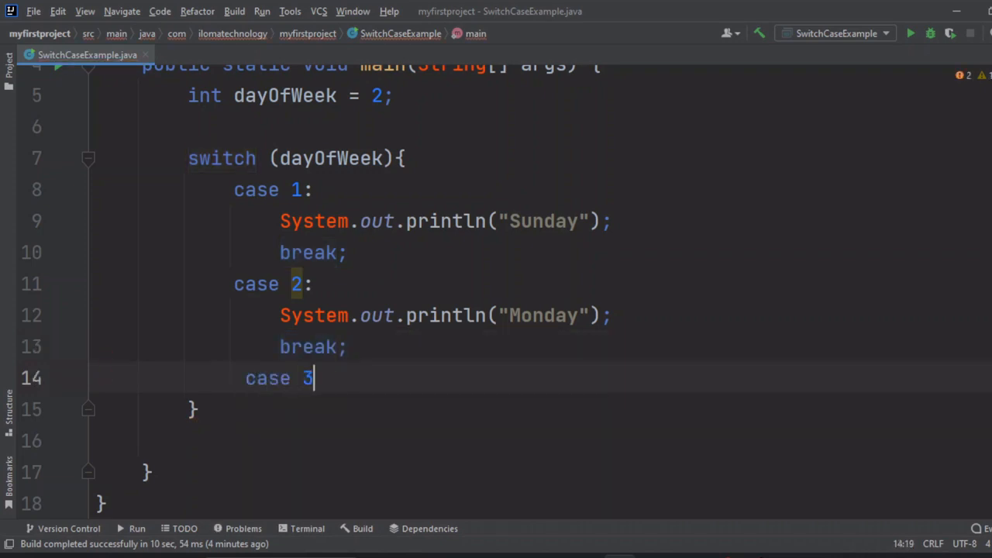
{"action": "type", "text": ":"}
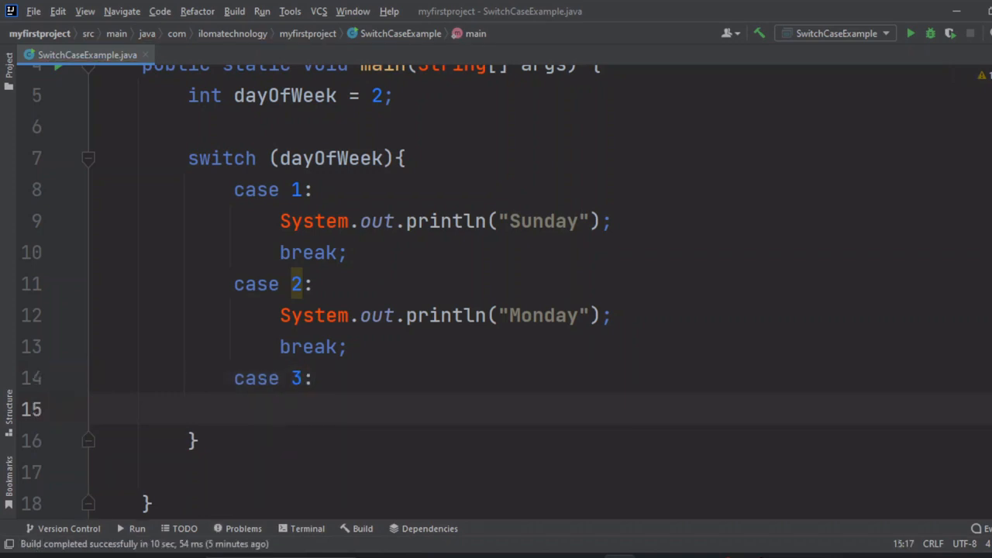
{"action": "type", "text": "sou"}
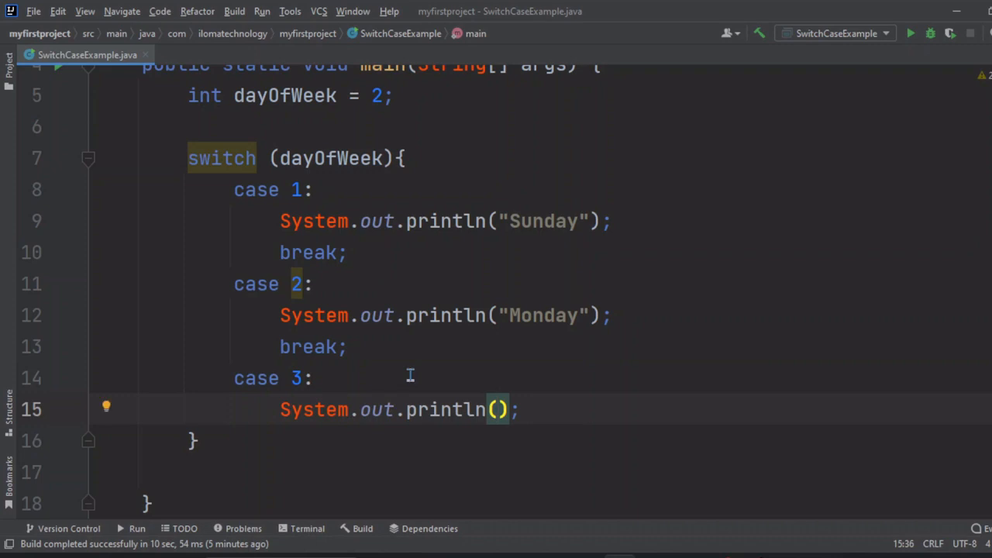
{"action": "type", "text": "\"\""}
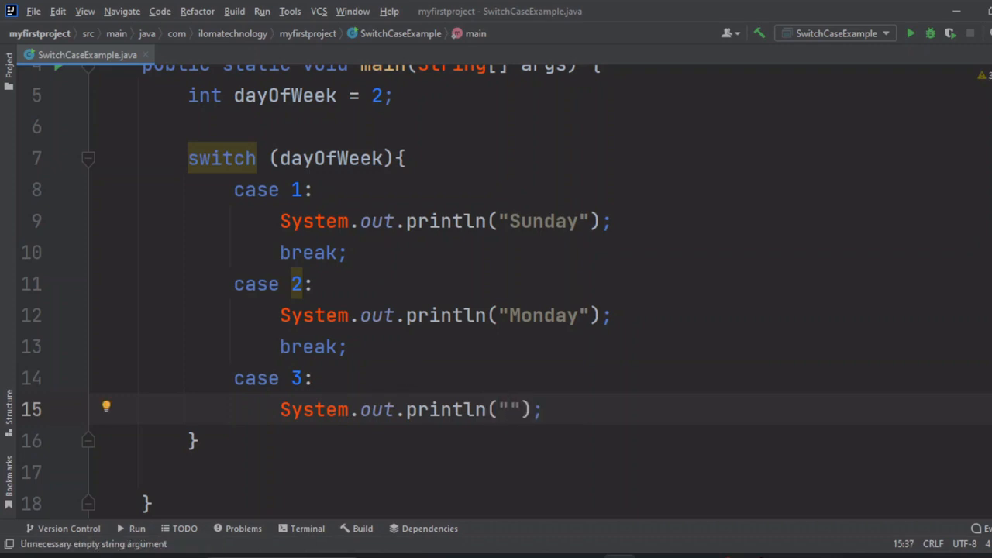
{"action": "type", "text": "Tues"}
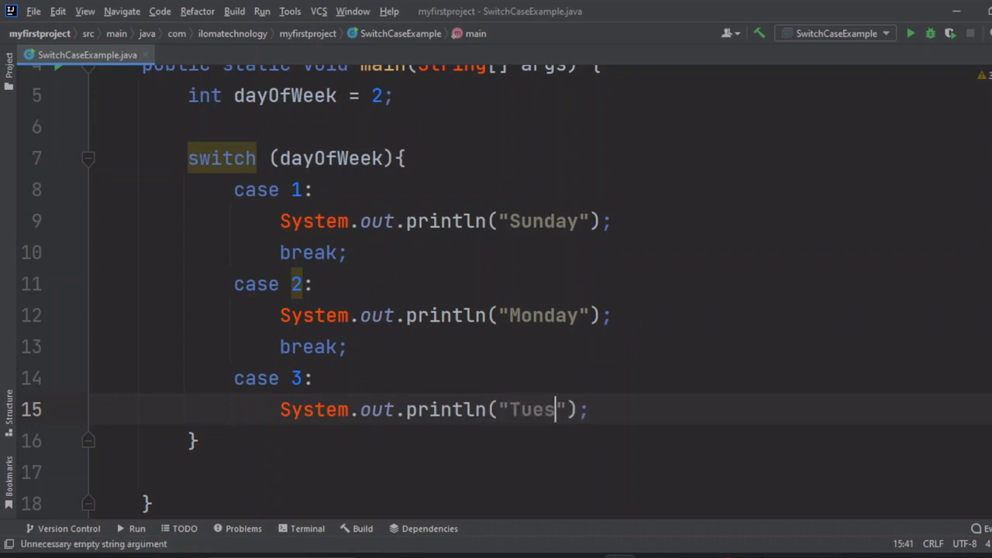
{"action": "type", "text": "day"}
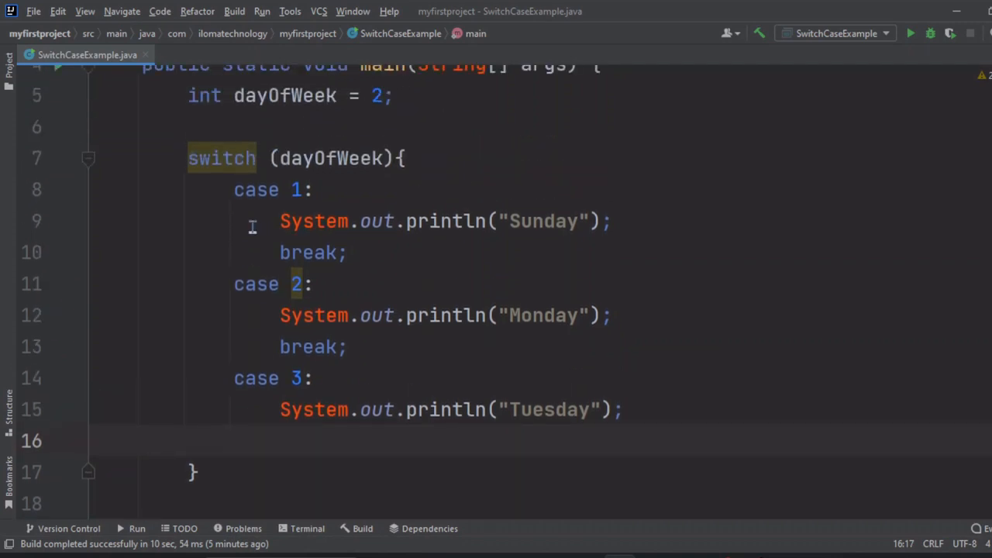
{"action": "left_click_drag", "start_coordinate": [233, 189], "coordinate": [616, 409]}
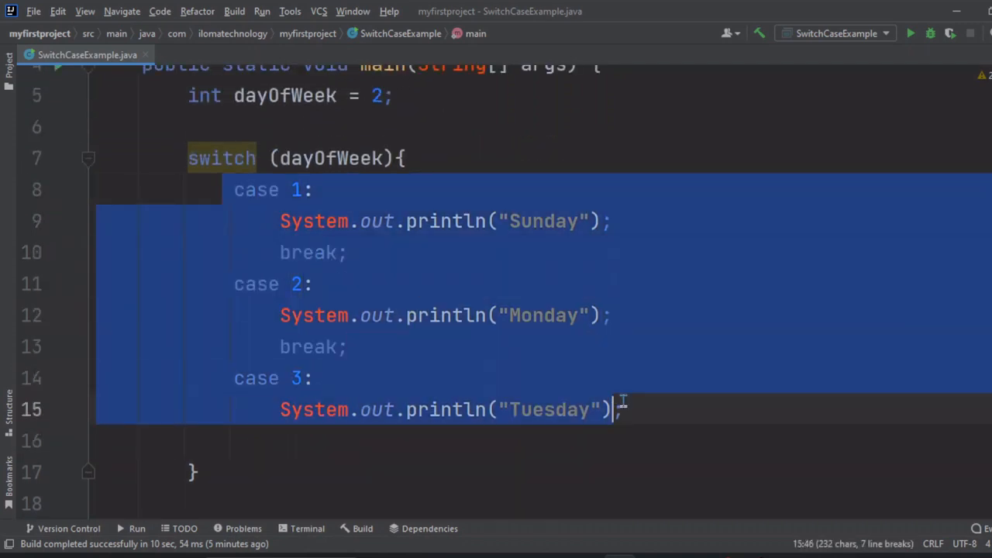
{"action": "left_click", "coordinate": [620, 409]}
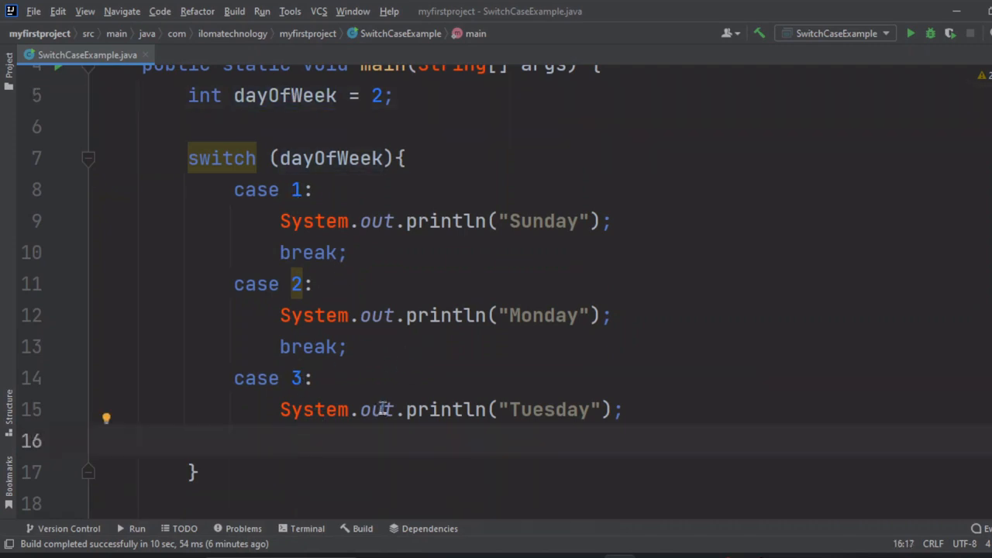
{"action": "type", "text": "break;"}
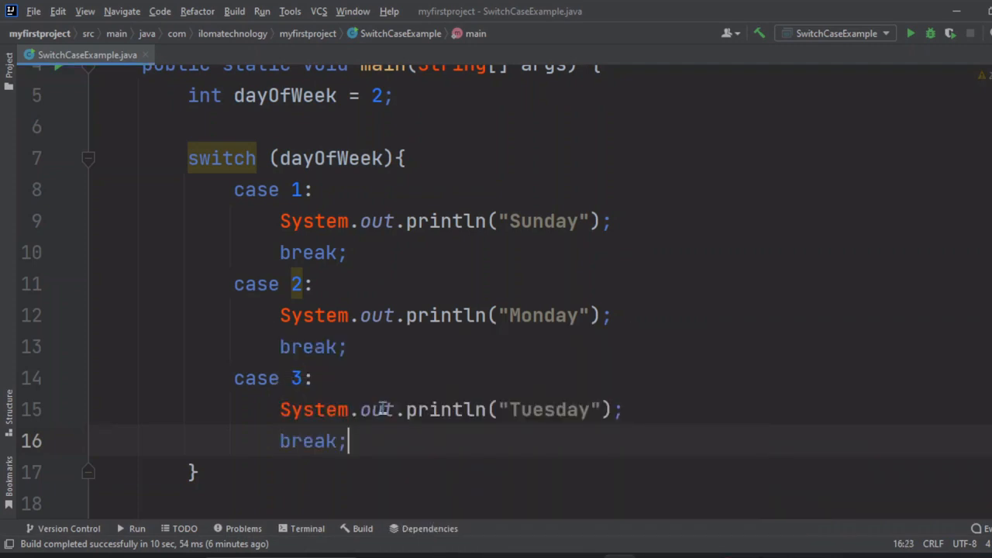
{"action": "key", "text": "enter"}
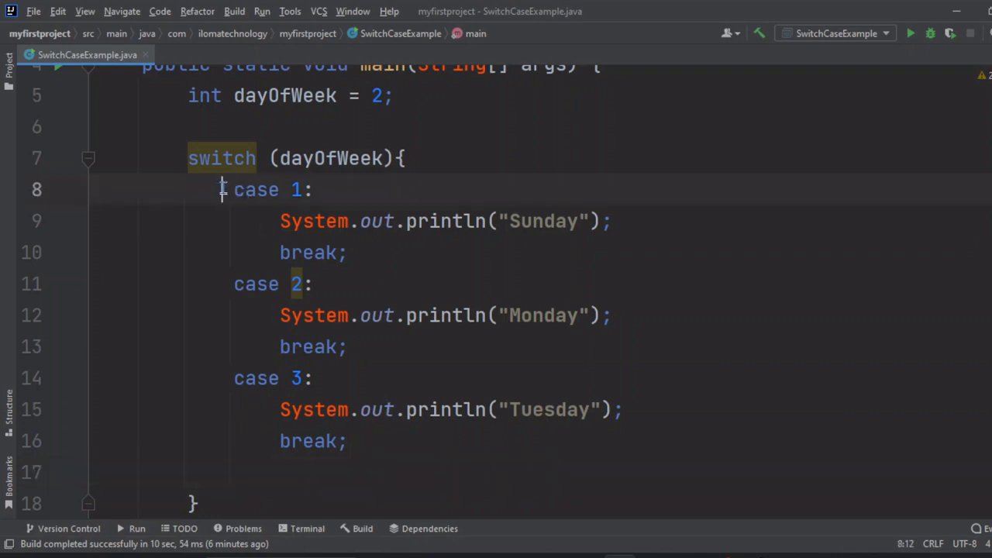
Step: Add a default label after case 3 containing System.out.println("Invalid input!");
{"action": "left_click_drag", "start_coordinate": [221, 189], "coordinate": [349, 440]}
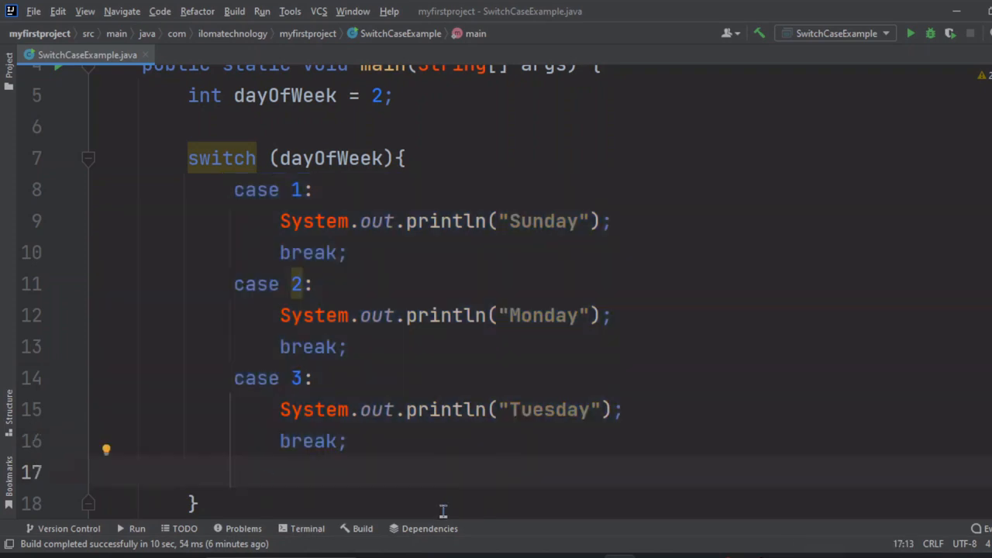
{"action": "type", "text": "default:"}
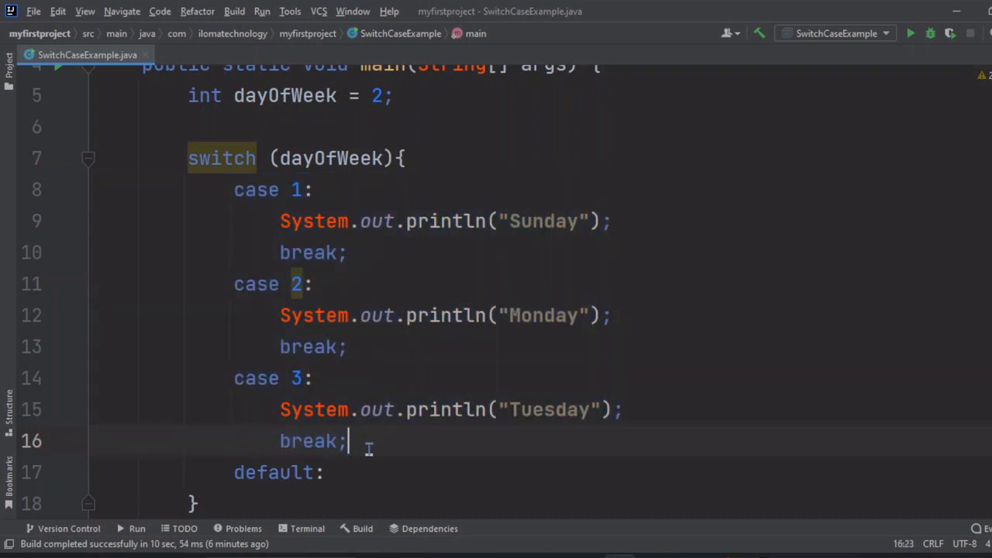
{"action": "left_click", "coordinate": [329, 472]}
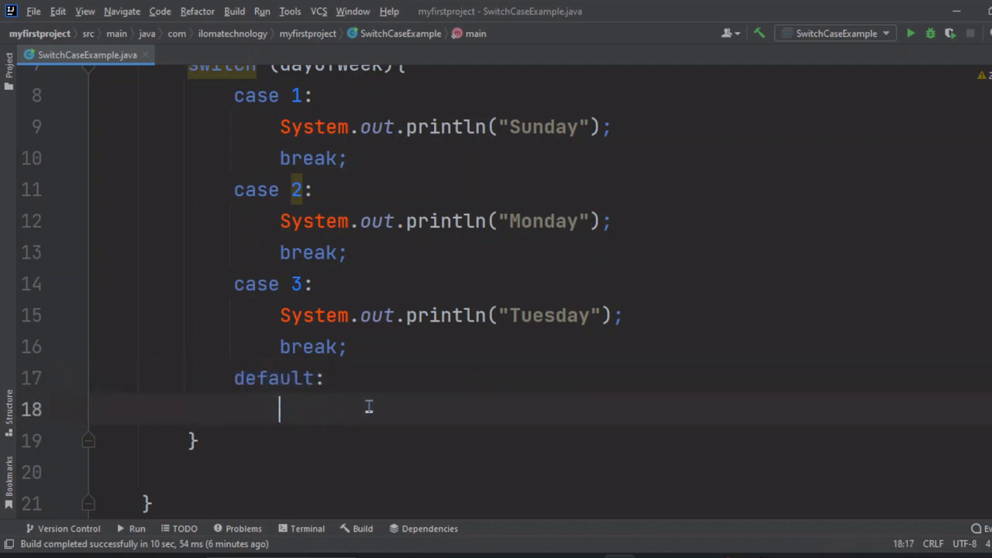
{"action": "mouse_move", "coordinate": [415, 395]}
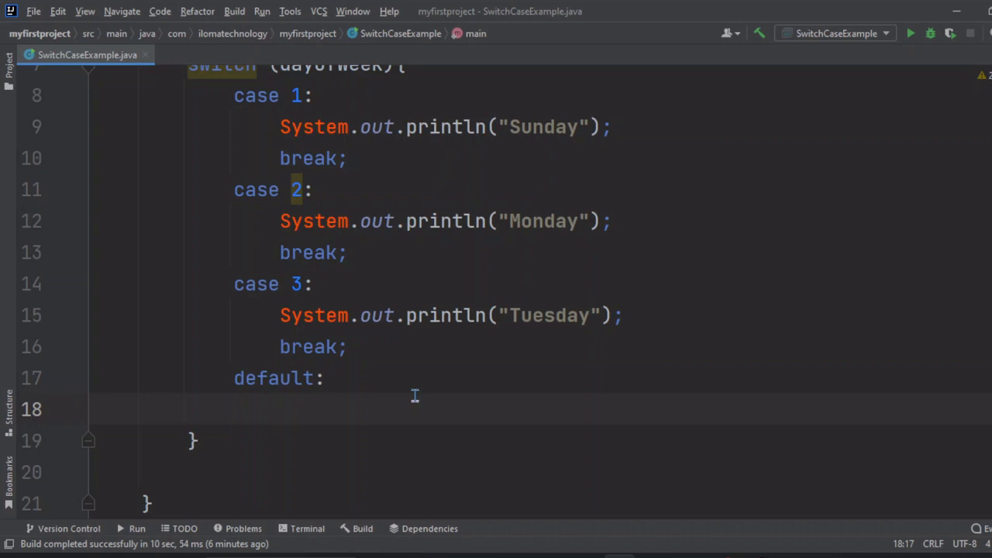
{"action": "type", "text": "System.out.println();"}
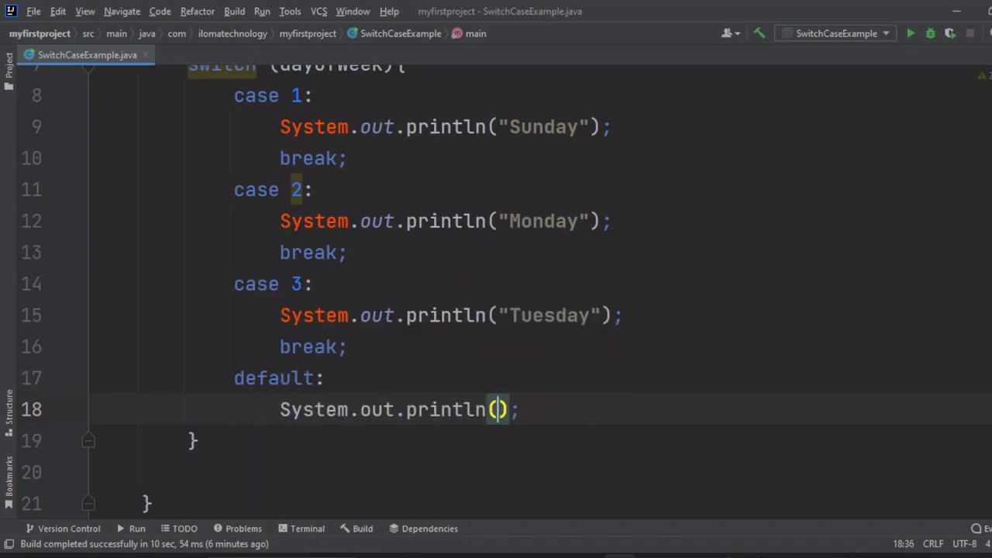
{"action": "type", "text": "\""}
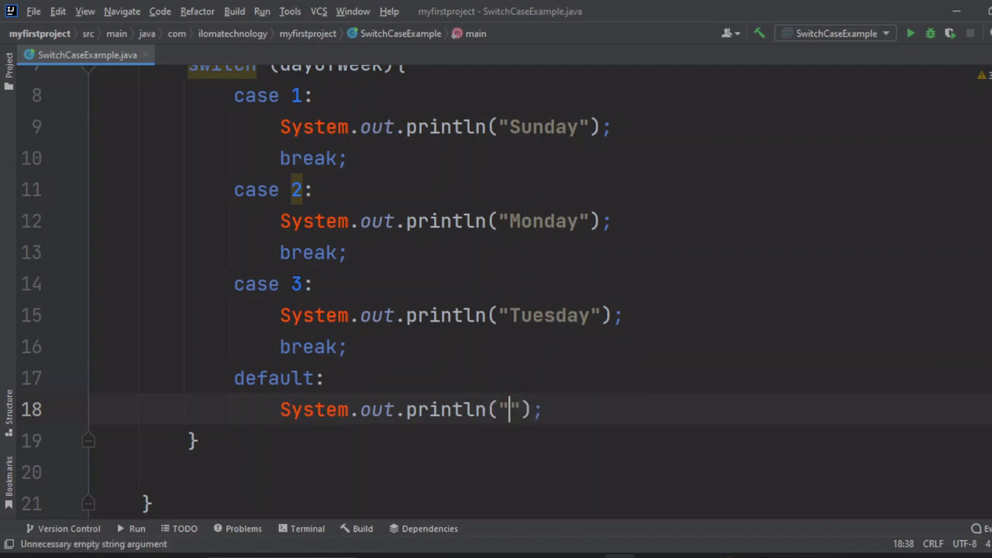
{"action": "type", "text": "In"}
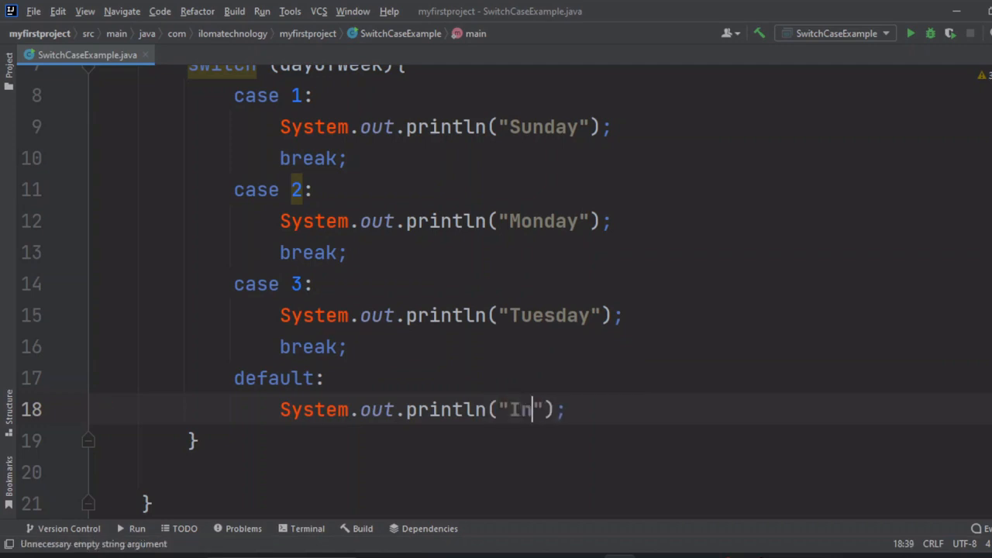
{"action": "type", "text": "valid i"}
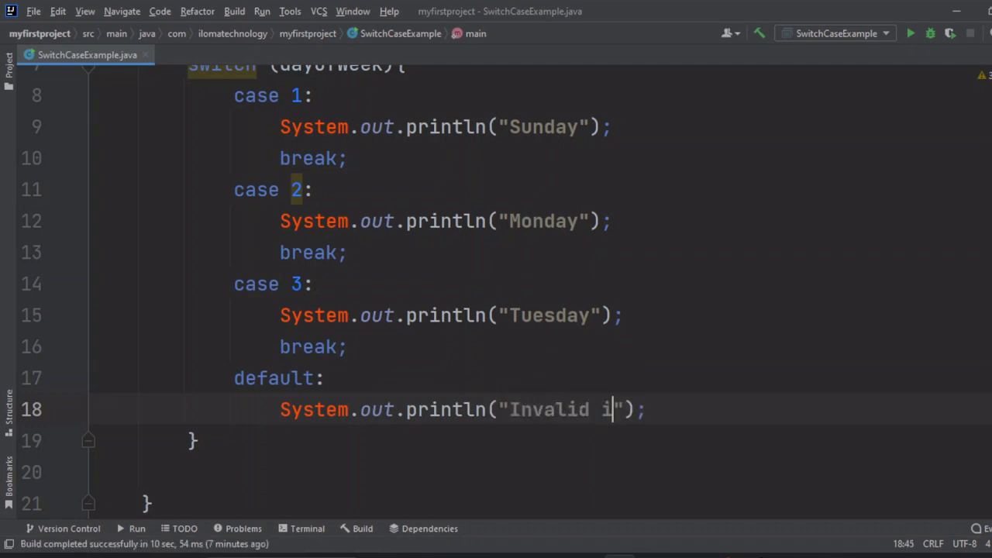
{"action": "type", "text": "nput"}
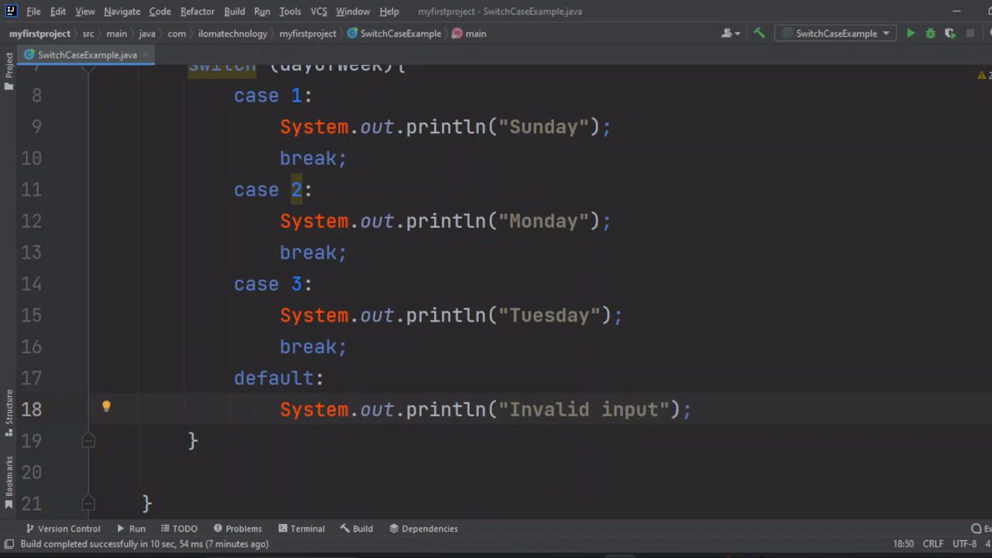
{"action": "type", "text": "!"}
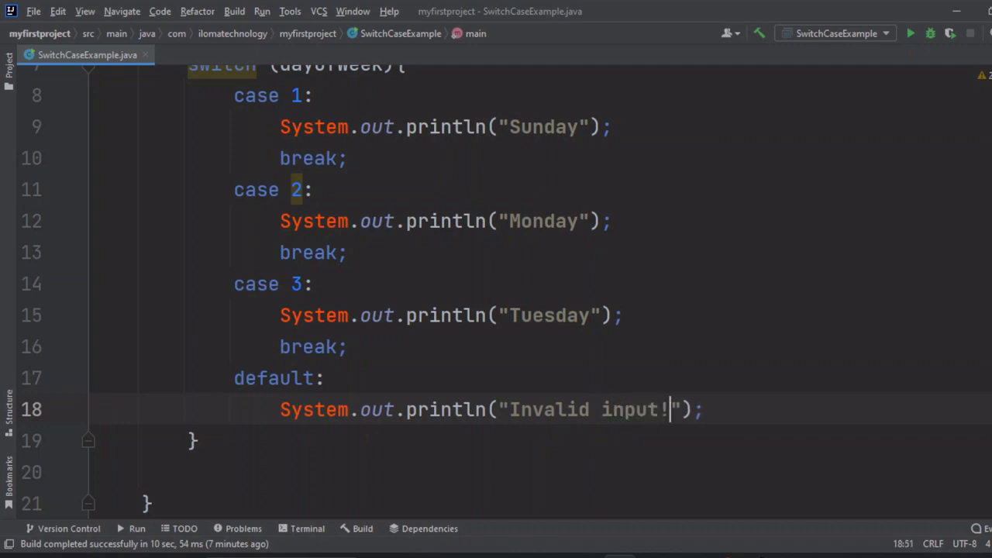
{"action": "scroll", "scroll_direction": "down", "scroll_amount": 3}
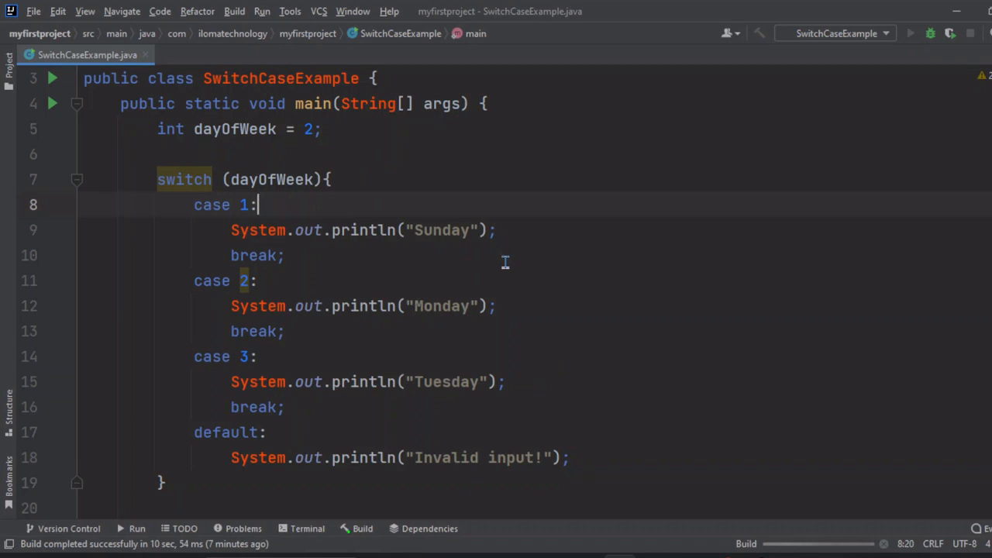
{"action": "mouse_move", "coordinate": [540, 340]}
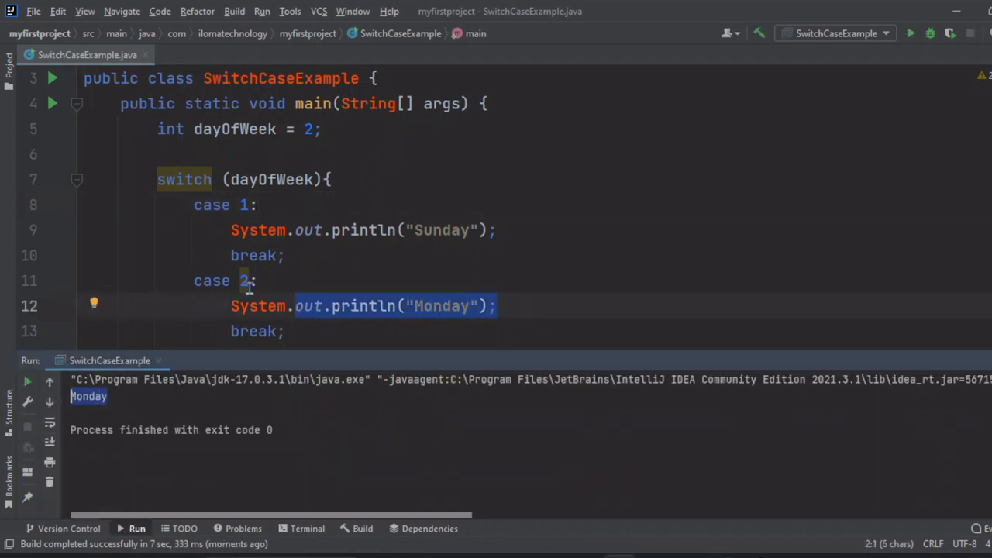
Step: Change the dayOfWeek value from 2 to 5
{"action": "left_click", "coordinate": [314, 129]}
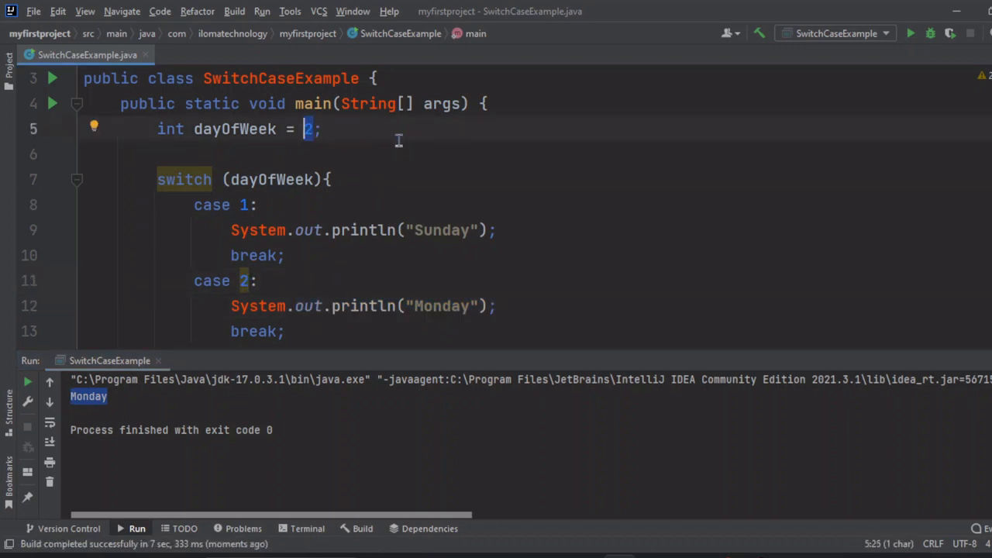
{"action": "type", "text": "5"}
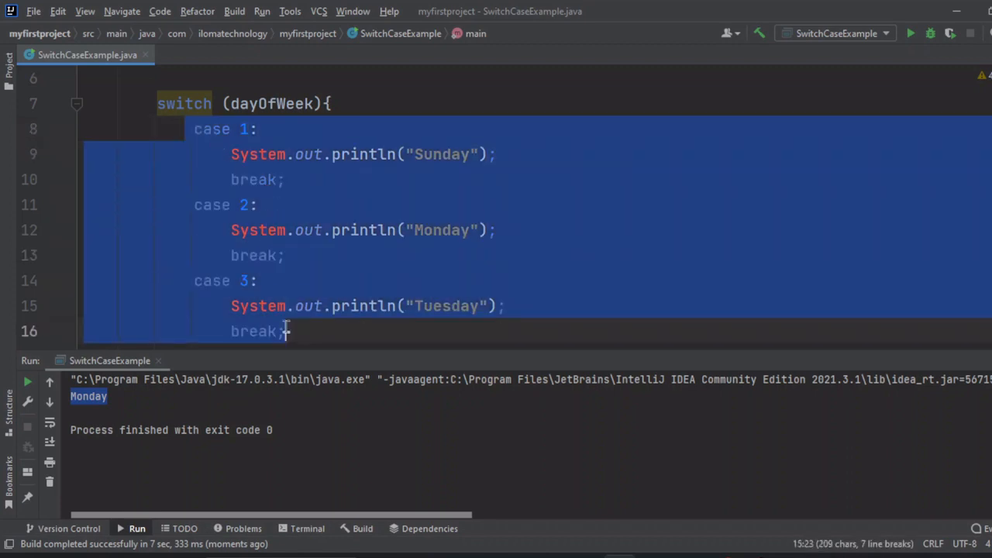
{"action": "scroll", "scroll_direction": "down", "scroll_amount": 3}
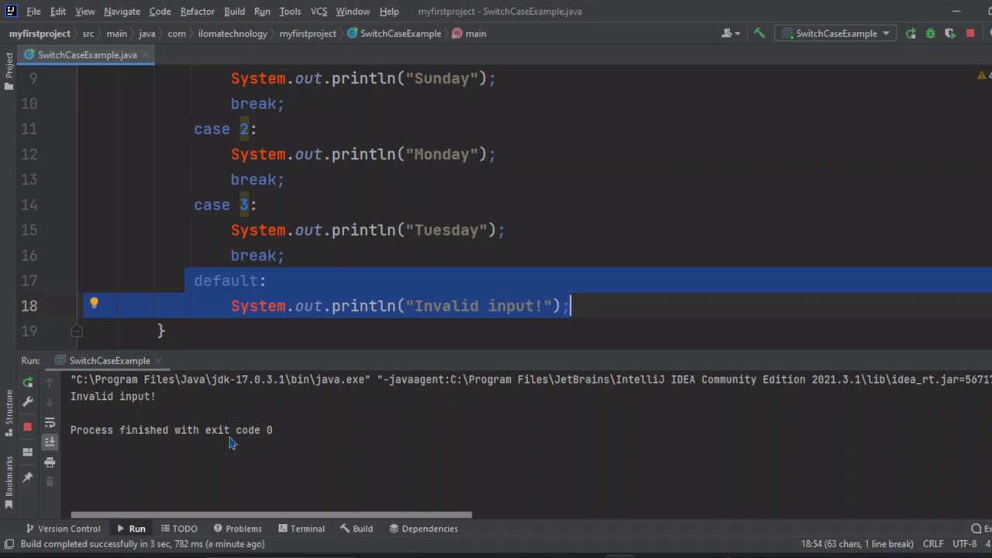
Step: Deselect the default block and scroll to review the "Invalid input!" run output
{"action": "left_click", "coordinate": [286, 255]}
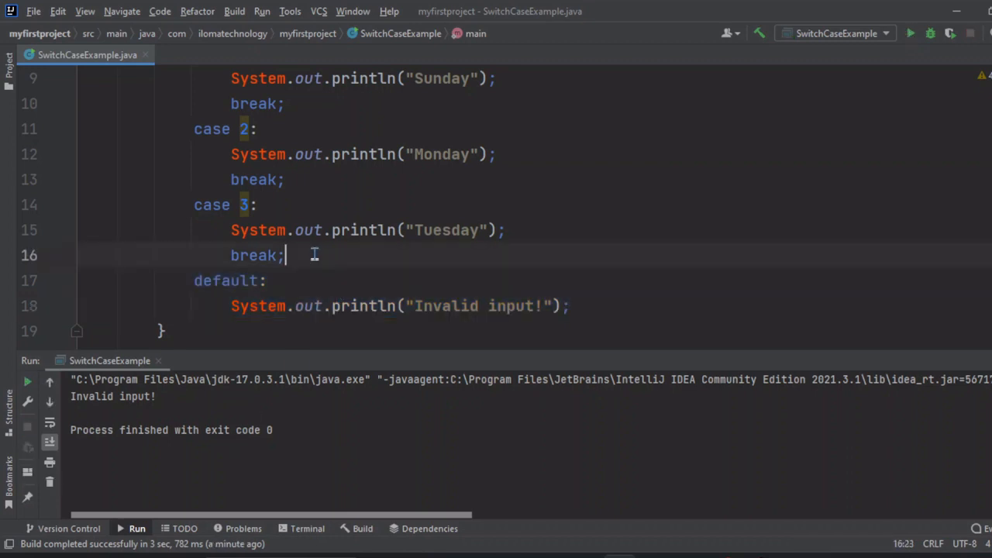
{"action": "scroll", "scroll_direction": "down", "scroll_amount": 3}
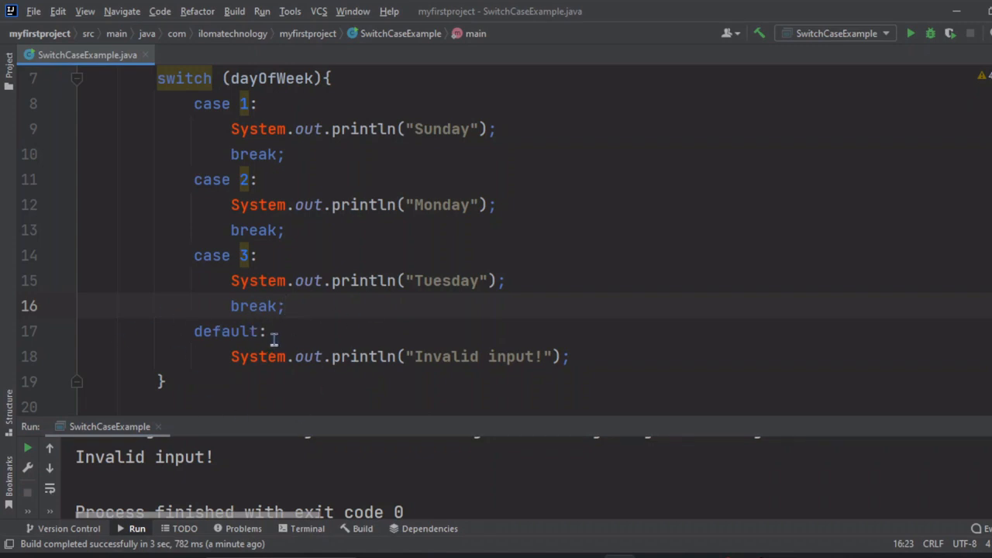
{"action": "scroll", "scroll_direction": "down", "scroll_amount": 3}
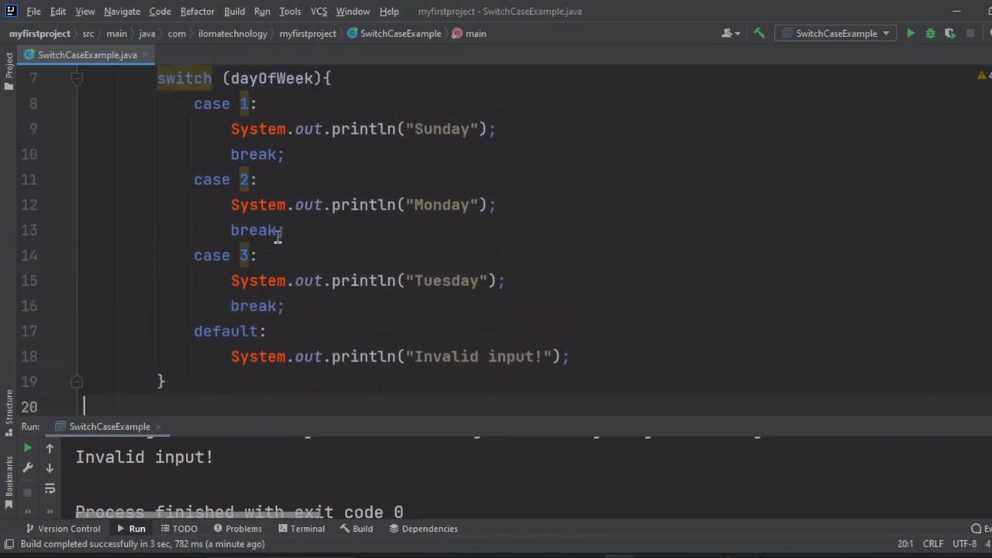
{"action": "mouse_move", "coordinate": [289, 299]}
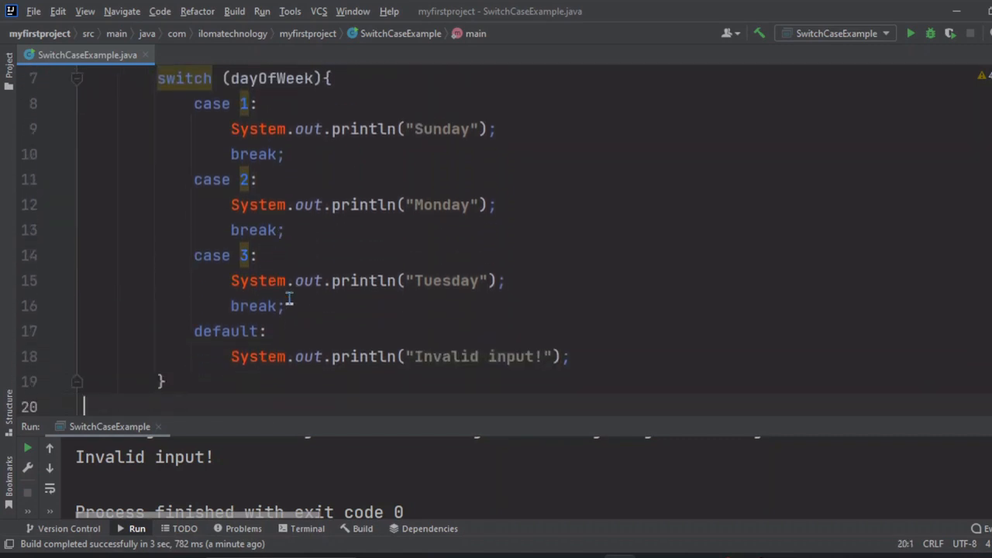